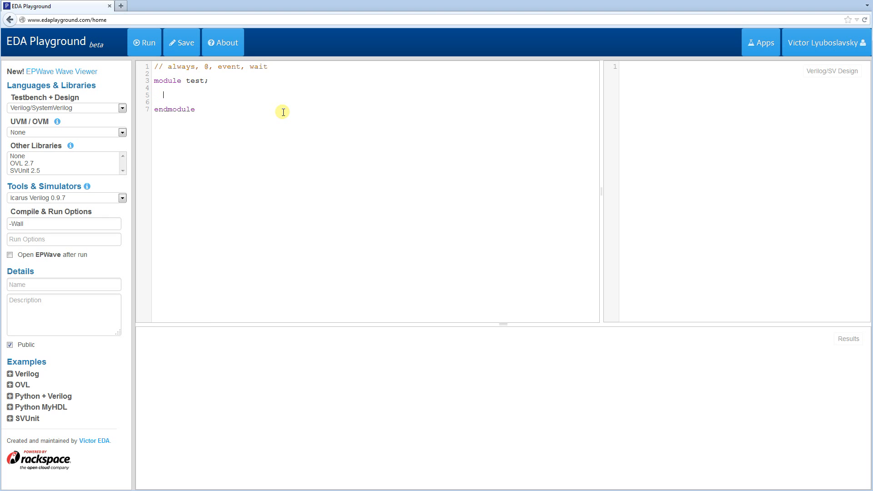
Step: Write an always block that displays "in always" and waits #1 each iteration
type("al")
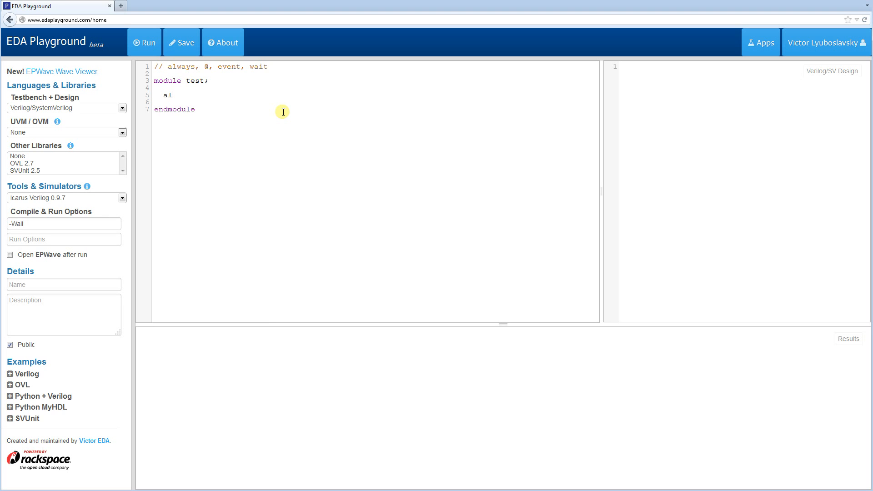
type("w")
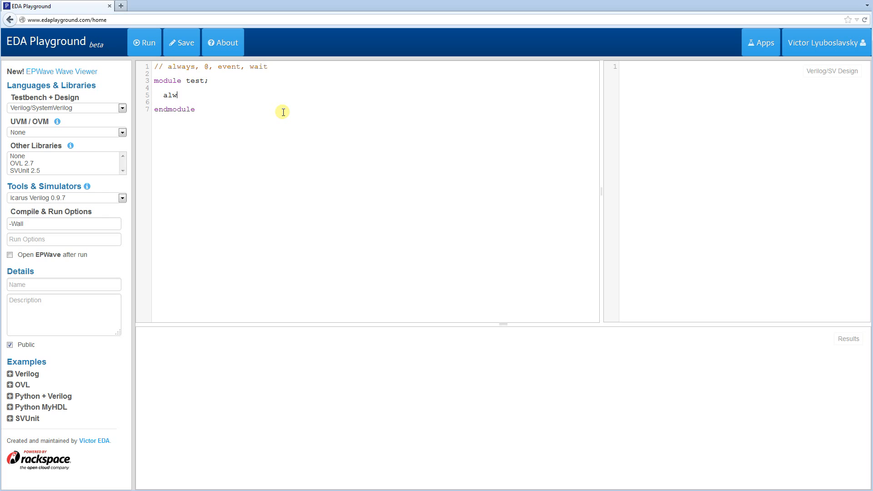
type("ays")
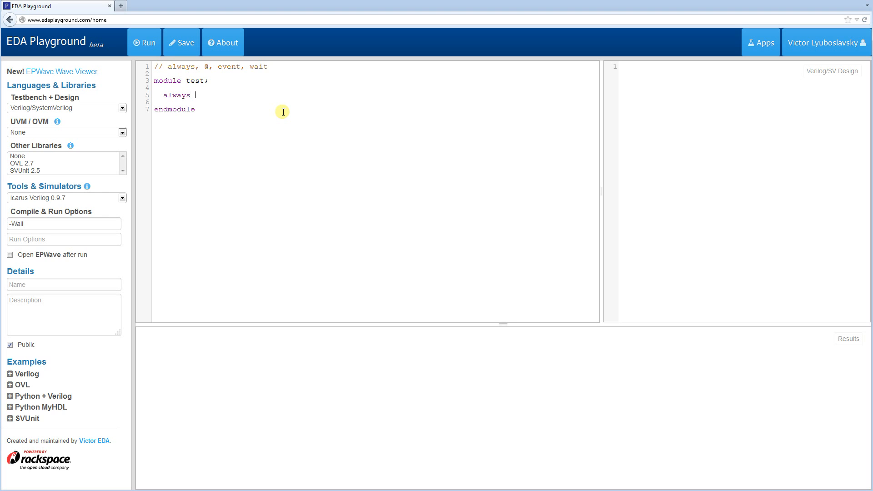
type("begin")
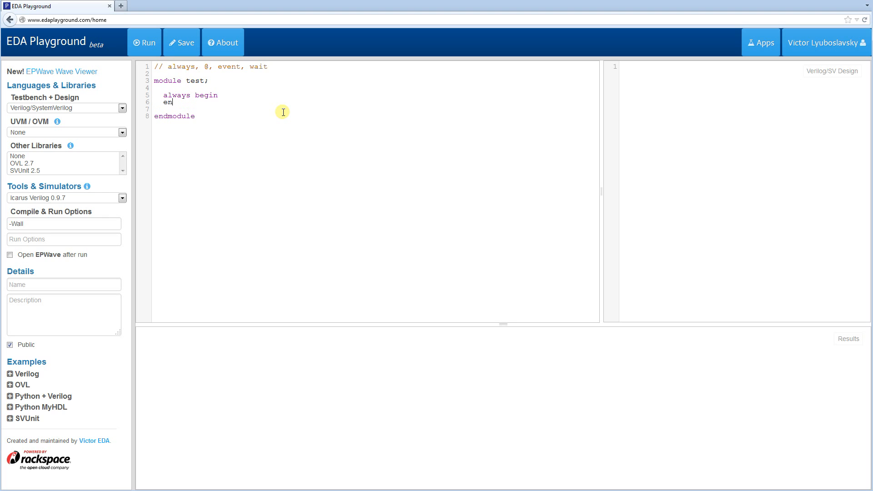
type("d")
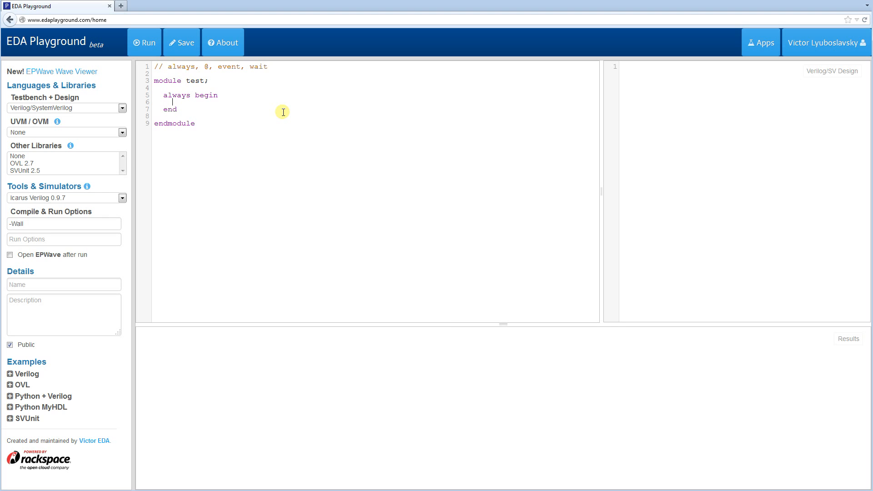
type("$dsip1")
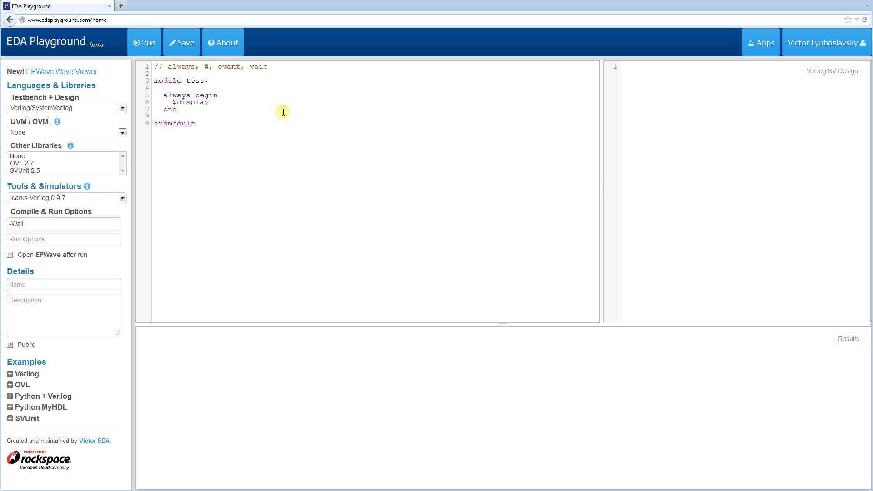
type("(\"in a")
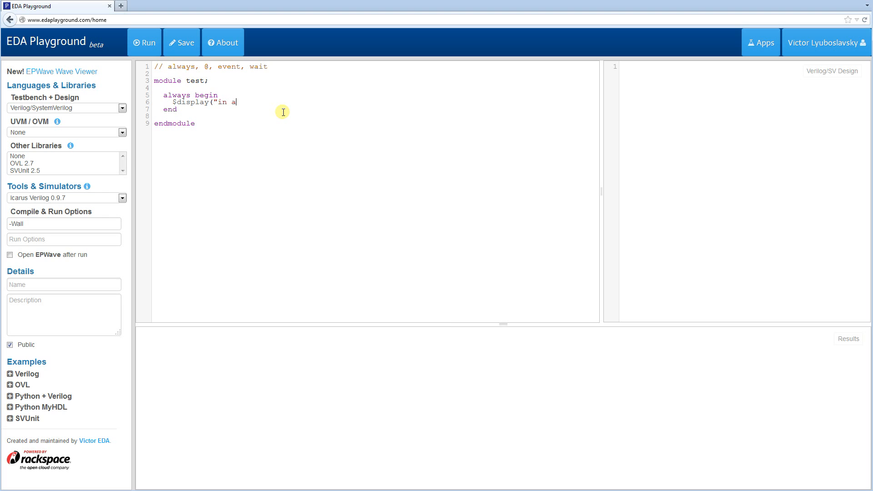
type("lways\");")
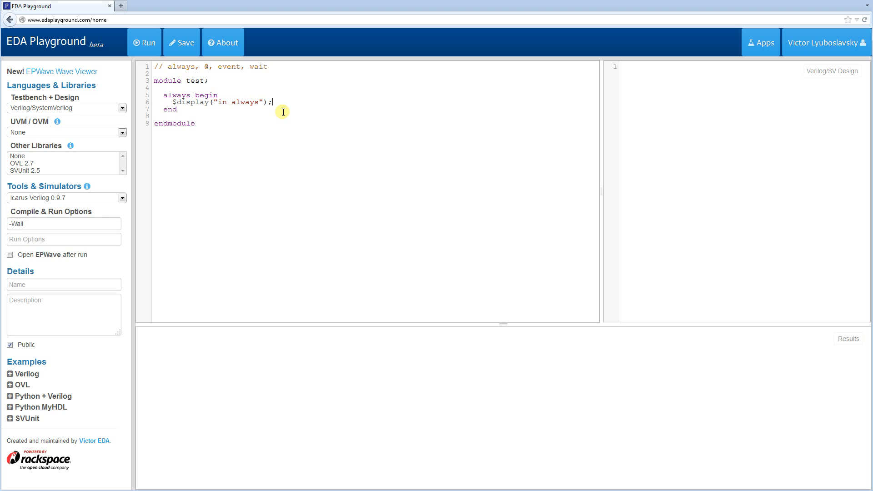
type("#")
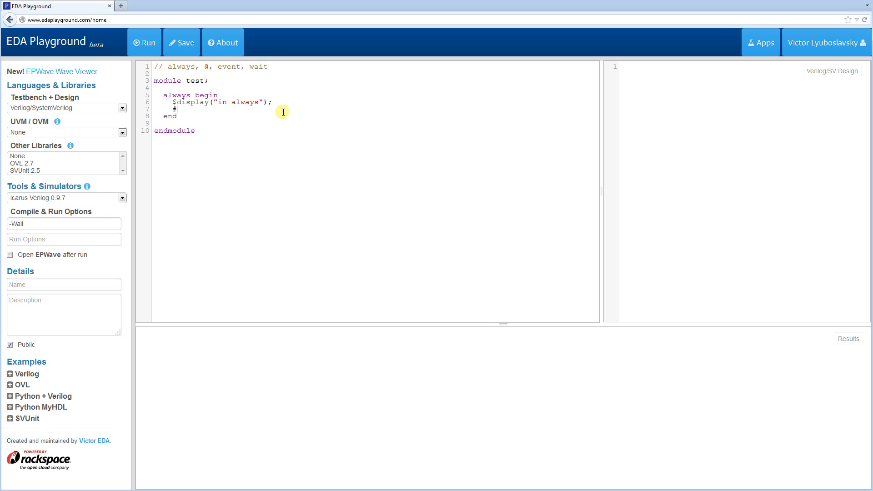
type("1;")
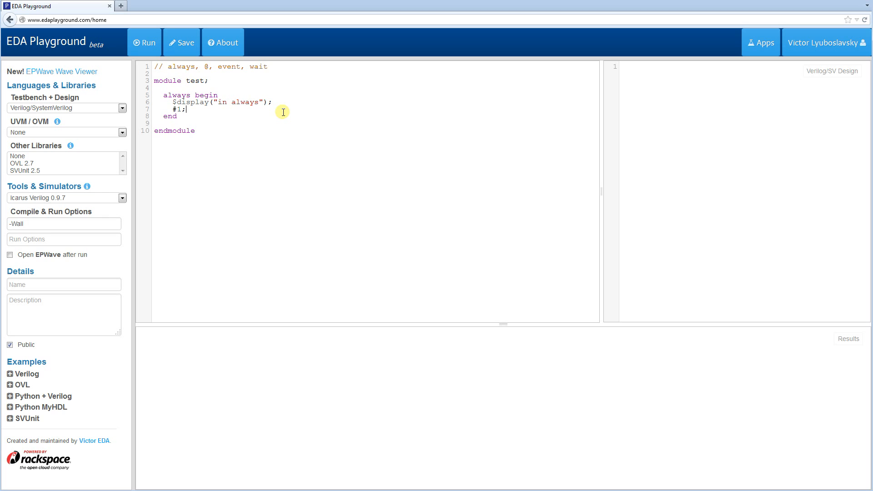
key("Enter")
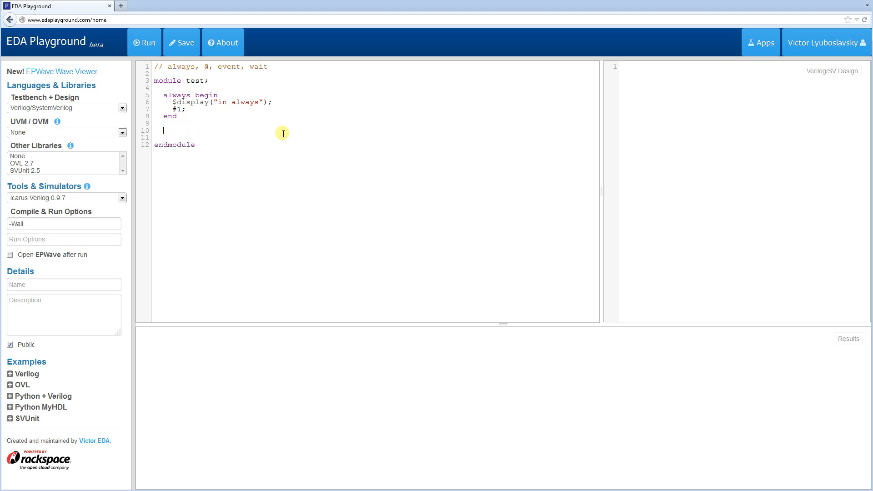
Step: Add an initial block that waits #10 and calls $finish
type("initial b")
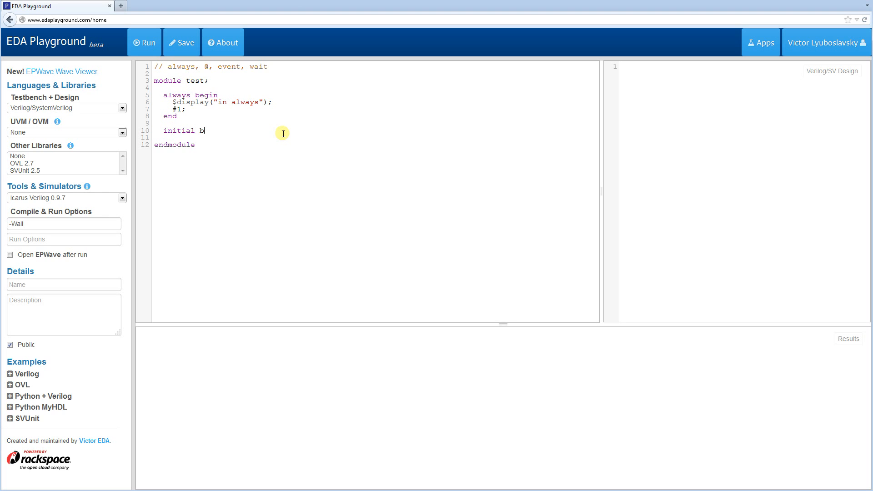
type("egin")
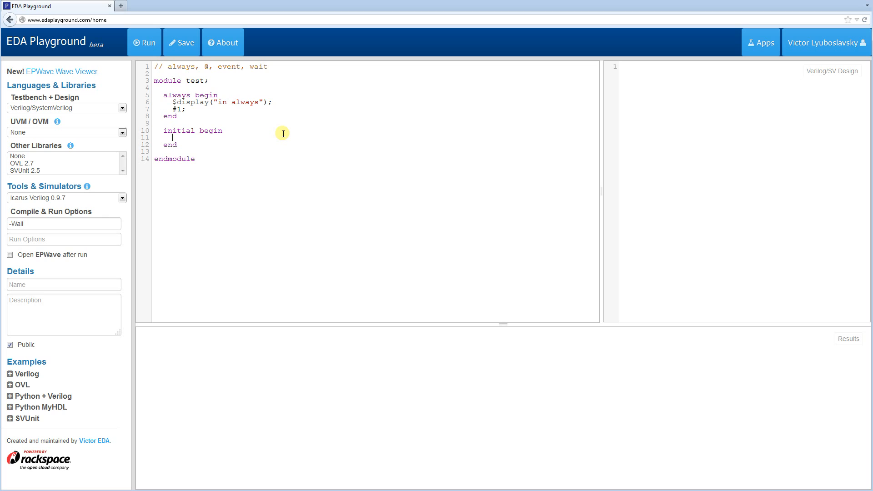
type("#10;")
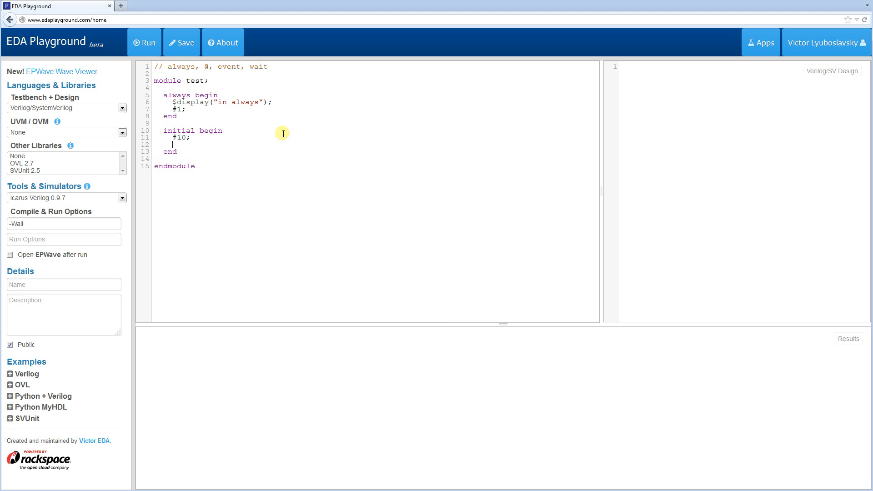
type("$")
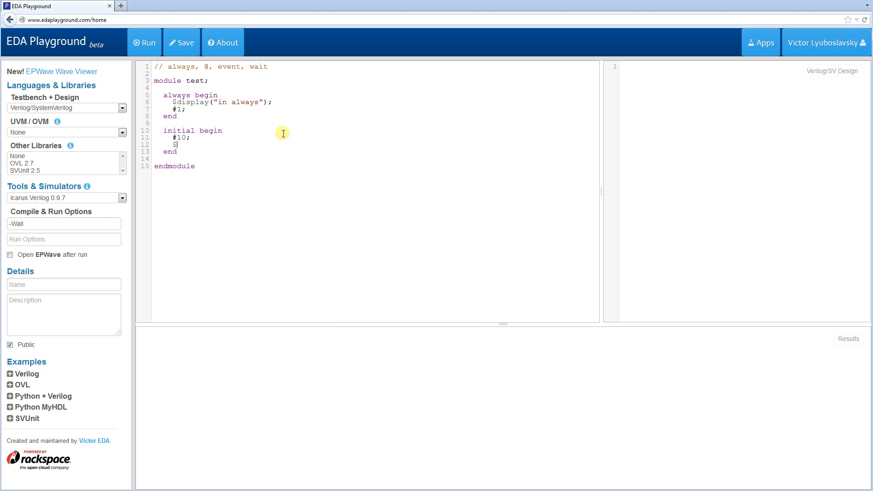
type("finish;")
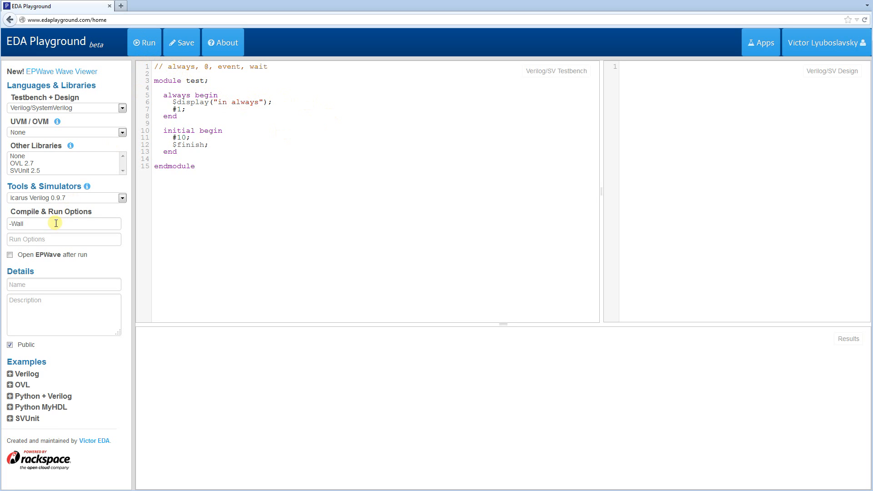
Step: Run the testbench and enlarge the results pane showing the repeated "in always" lines
left_click(144, 43)
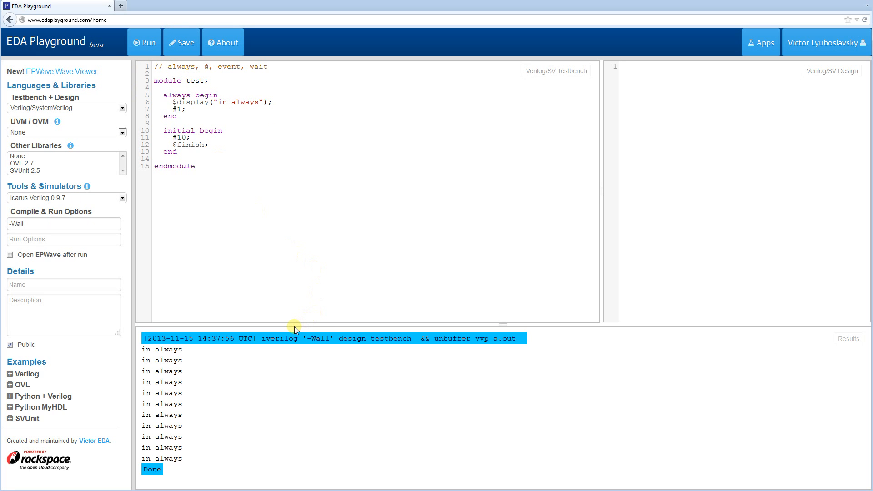
left_click_drag(503, 324, 502, 277)
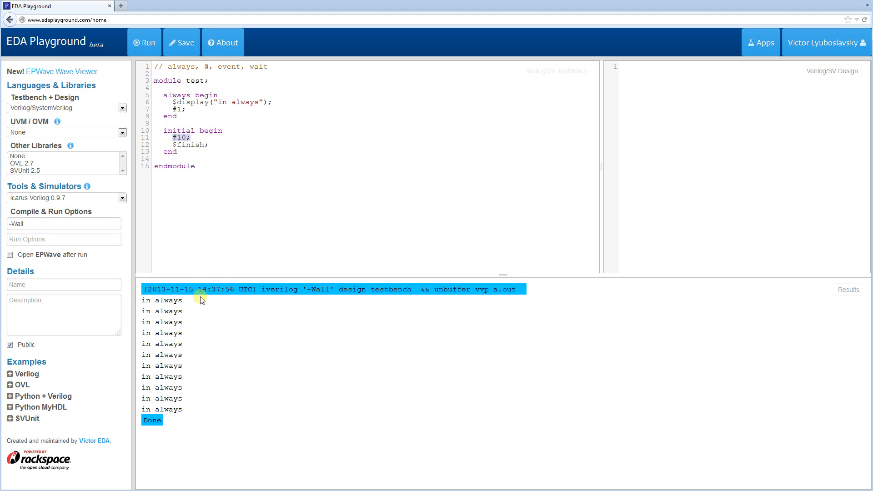
left_click_drag(200, 300, 186, 367)
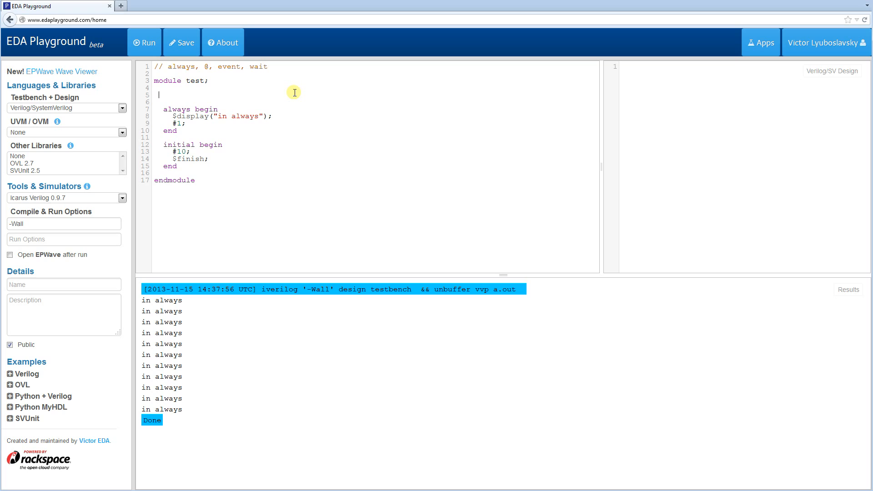
Step: Declare reg changes, clk and start an always @ block skeleton ending in end
type("reg")
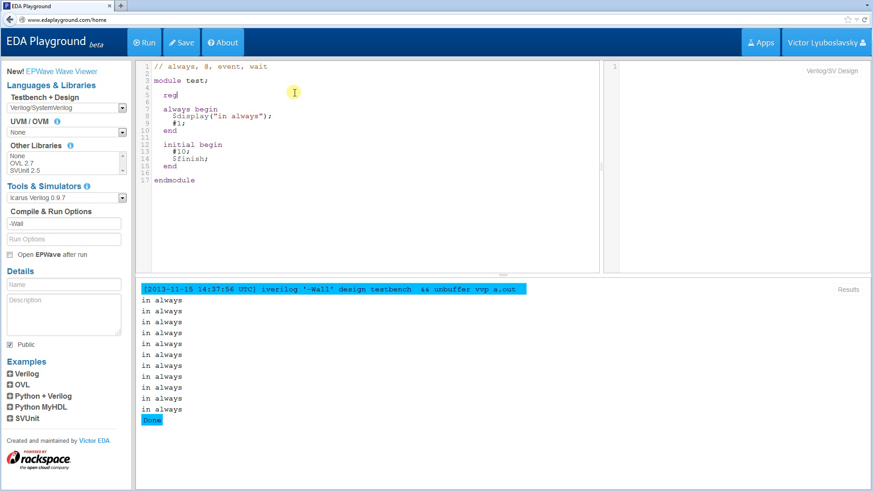
type("change")
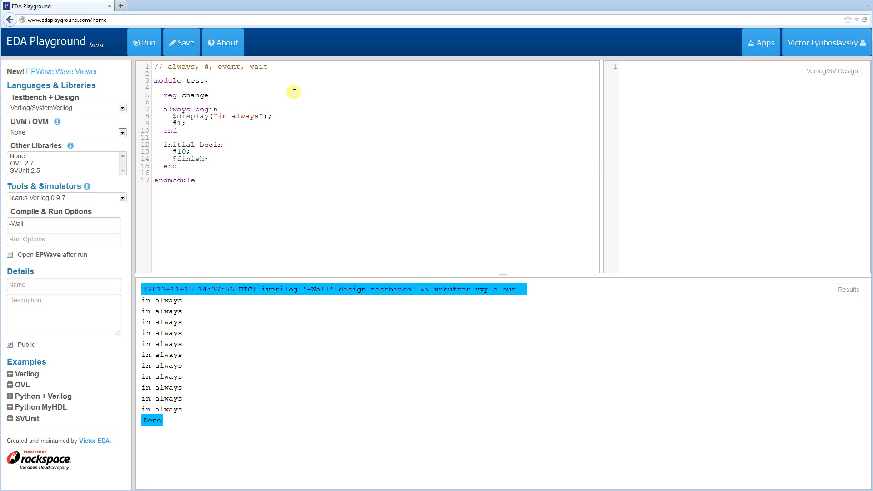
type("s, clk;")
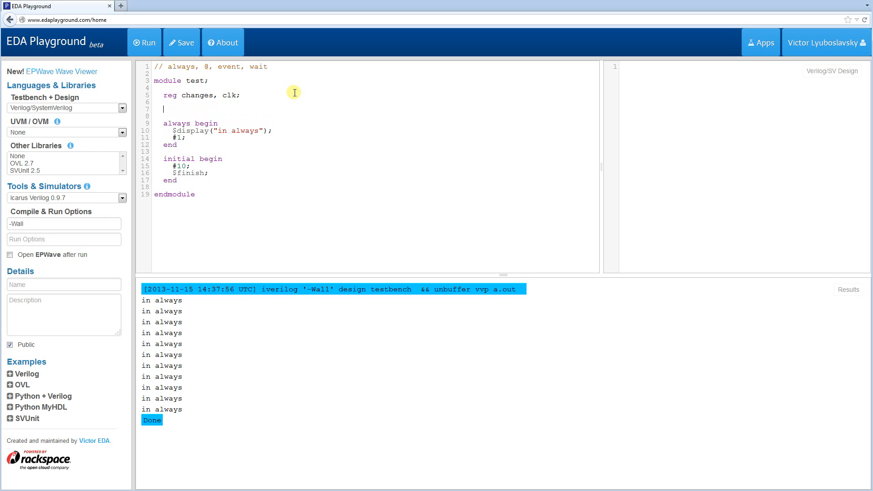
type("always")
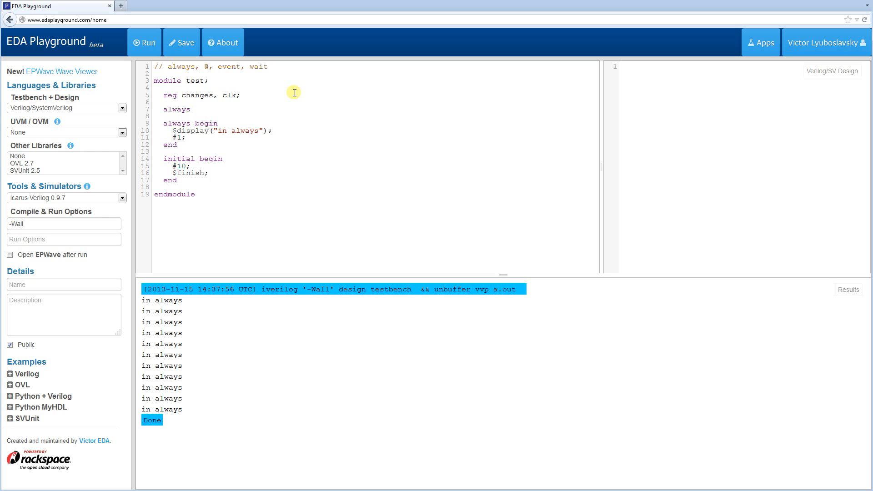
type("@(posedge clk) begin")
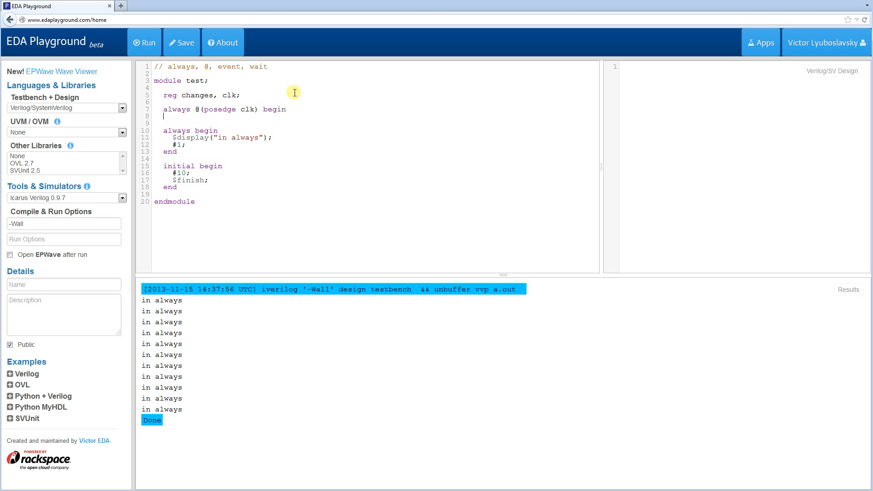
type("end")
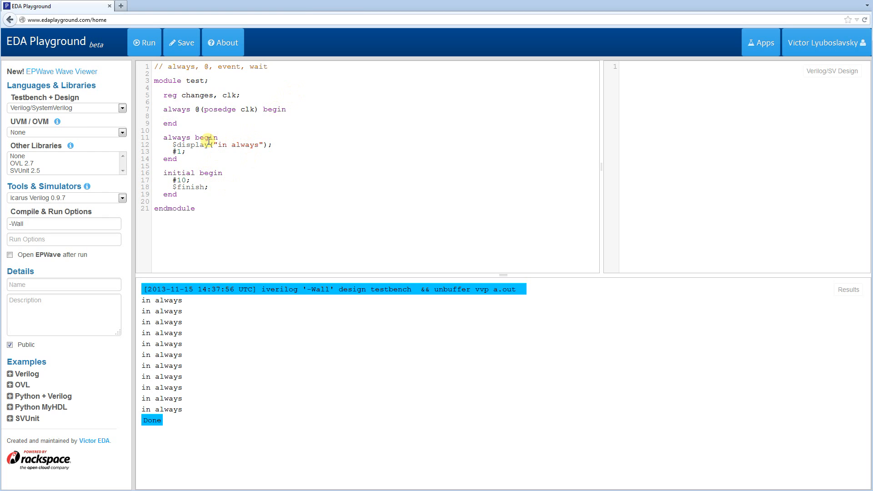
mouse_move(175, 145)
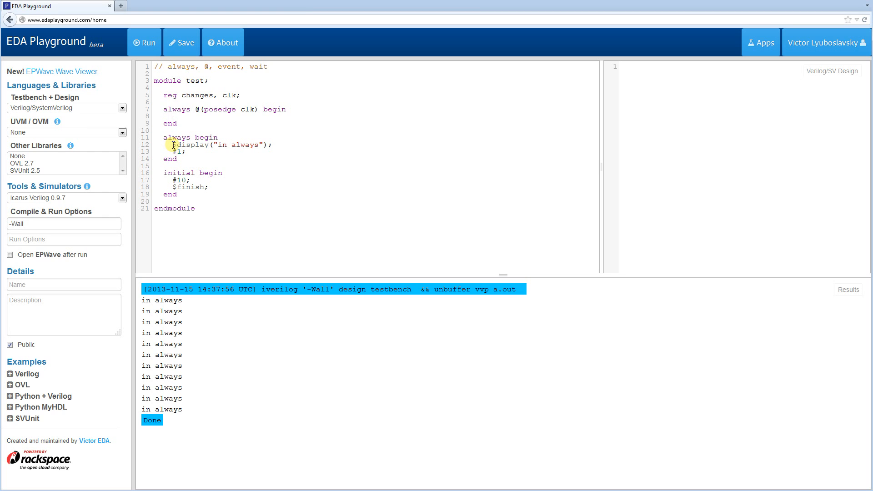
Step: Fill the block with $display("@ posedge clk at" ... for the current time
type("$displ")
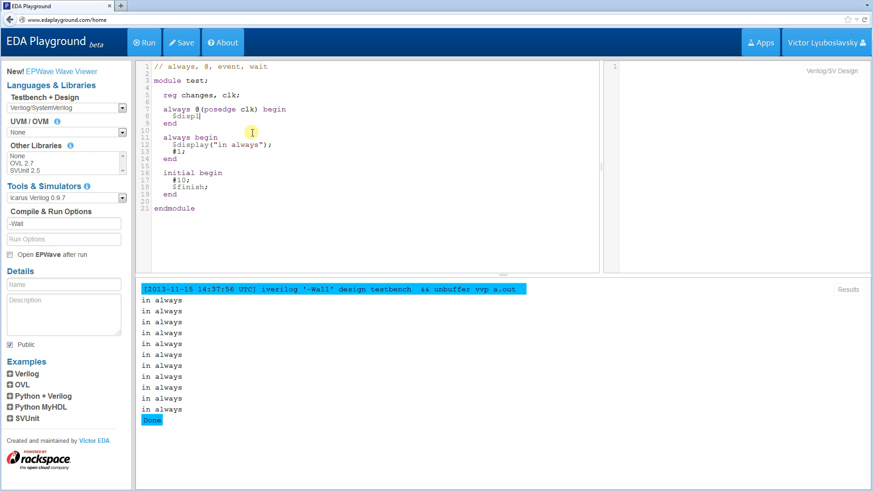
type("ay(\"")
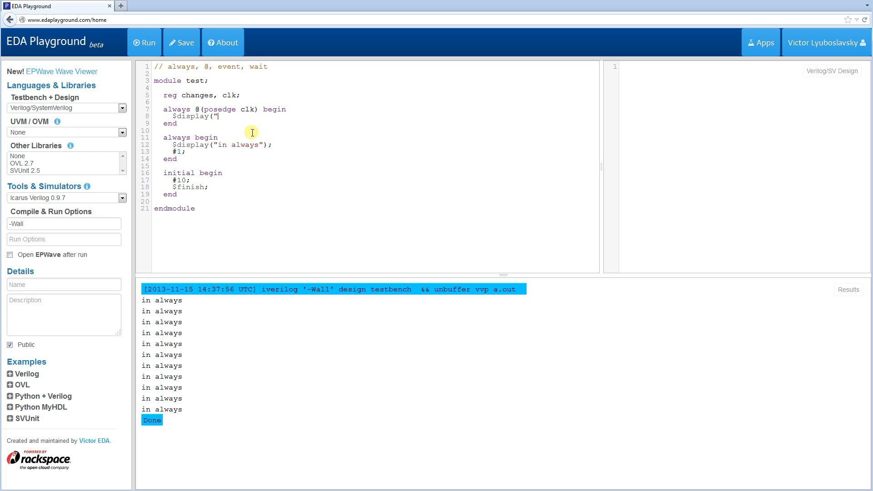
type("@clk")
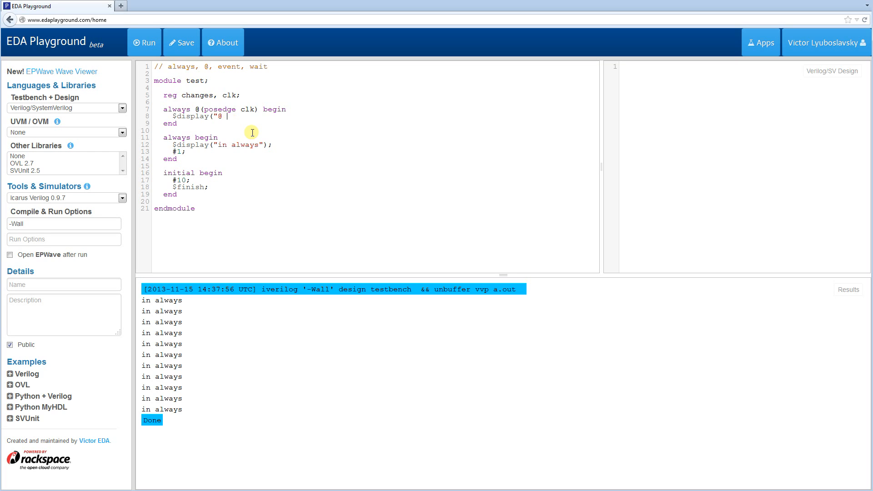
type("posedge clk")
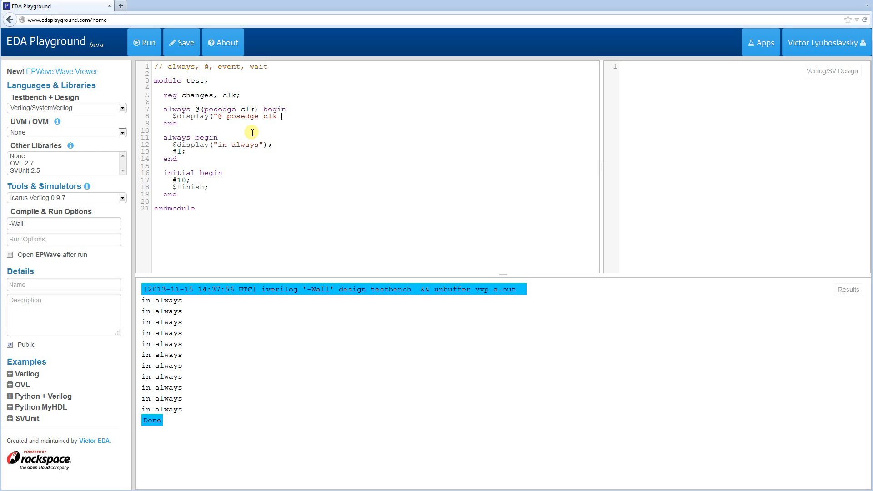
type("at %0")
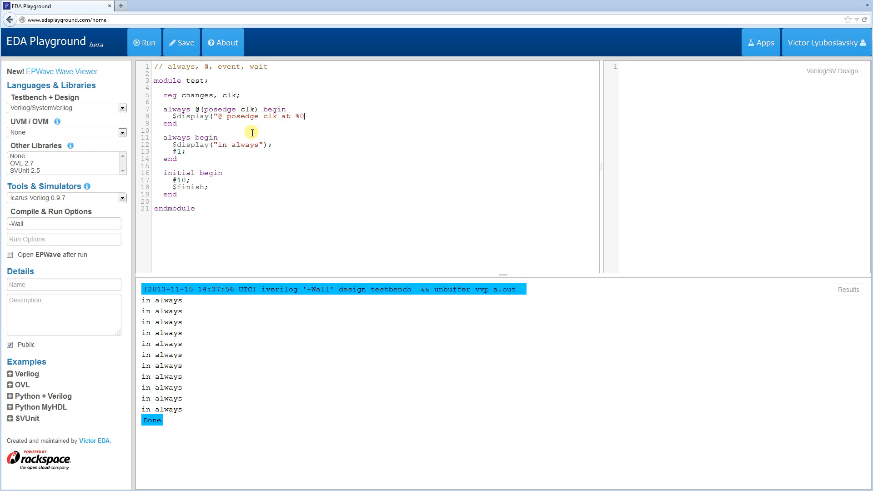
type("t\", $time);")
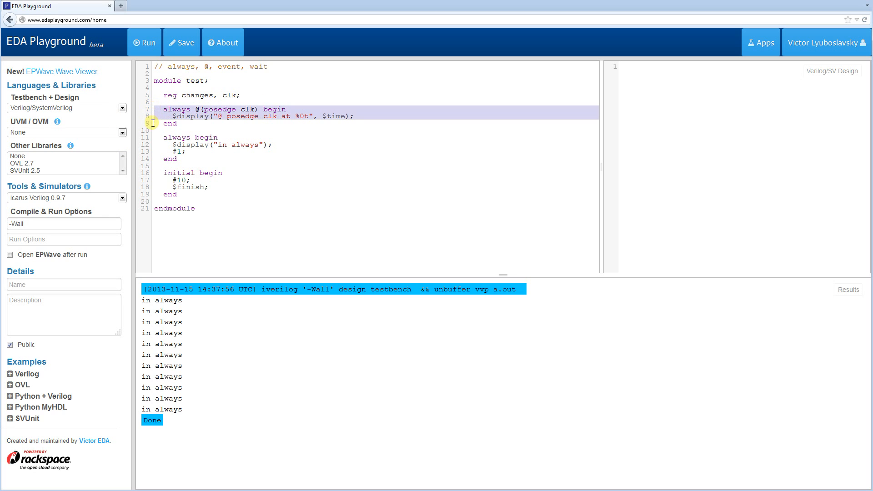
Step: Complete the always @(posedge clk) block with its $display of %0t and $time, then delete the old "in always" block
left_click(219, 139)
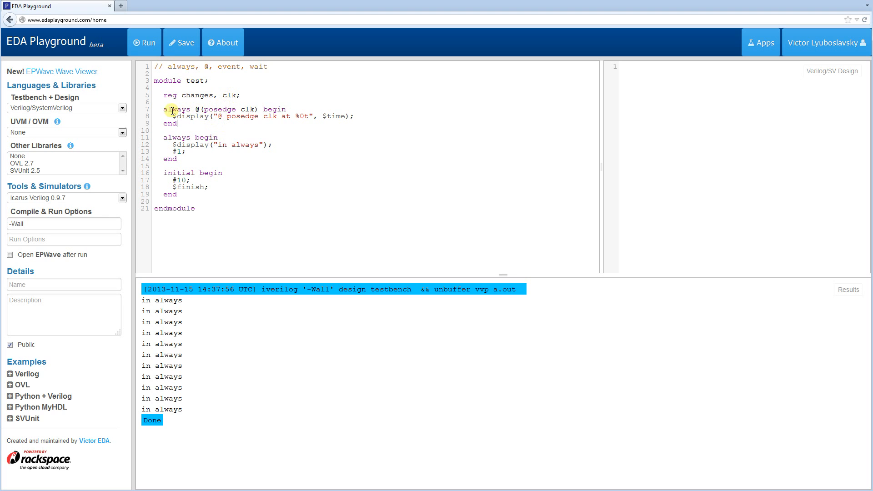
double_click(175, 109)
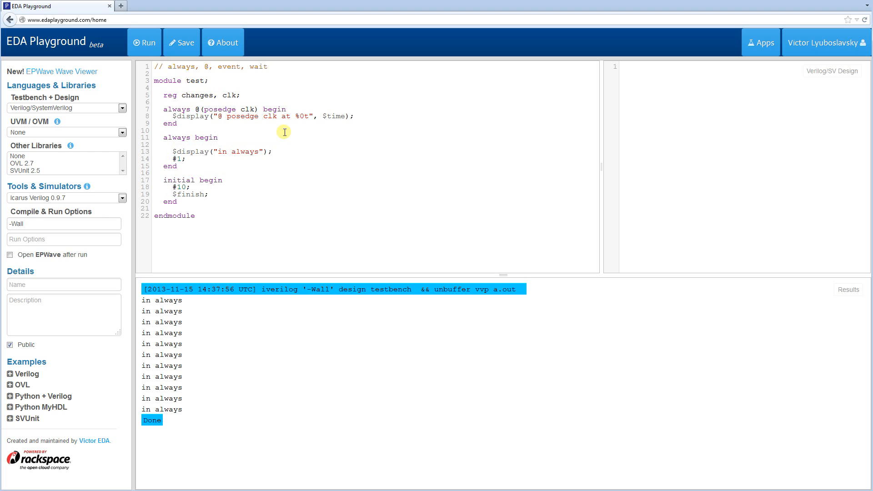
type("@(posedge clk)")
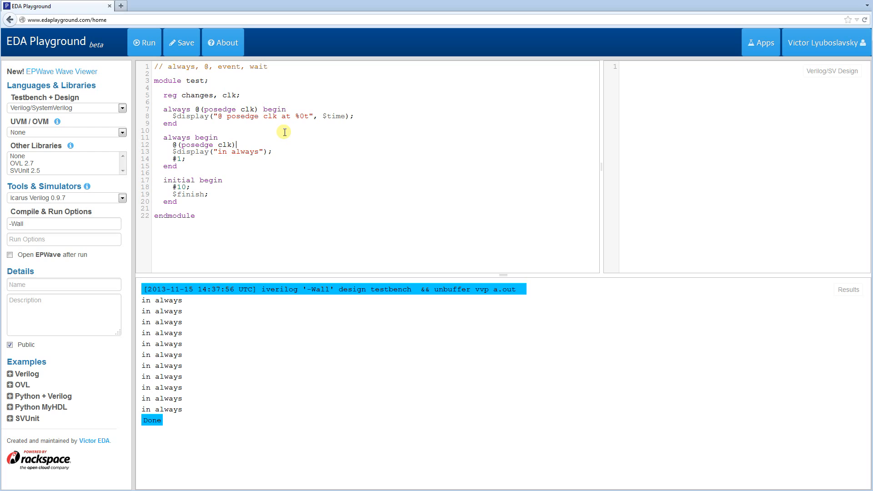
type("begin")
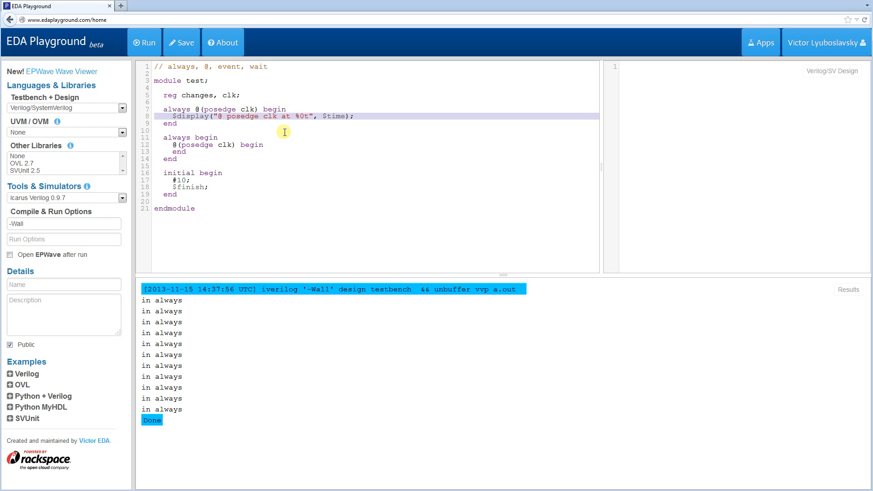
type("$display(\"@ posedge clk at %0t\", $time);")
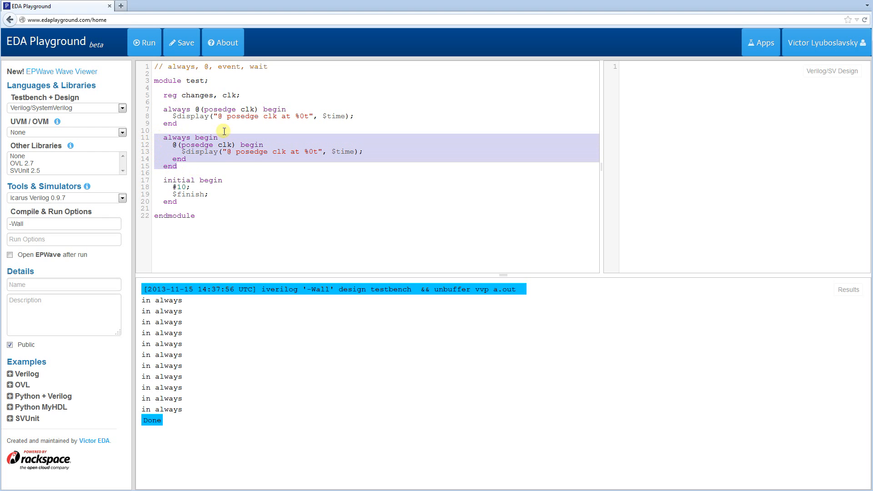
key("Delete")
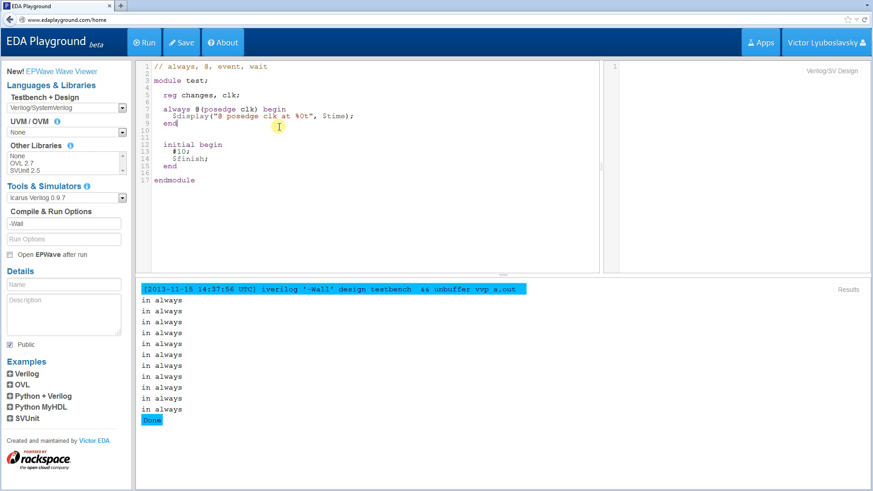
Step: Start an always @(changes) begin…end block below the posedge clk block
type("always @")
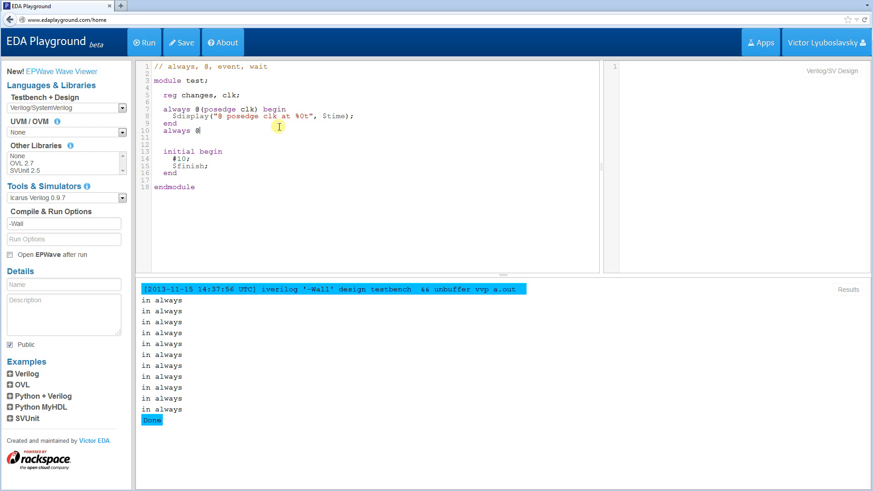
type("(c")
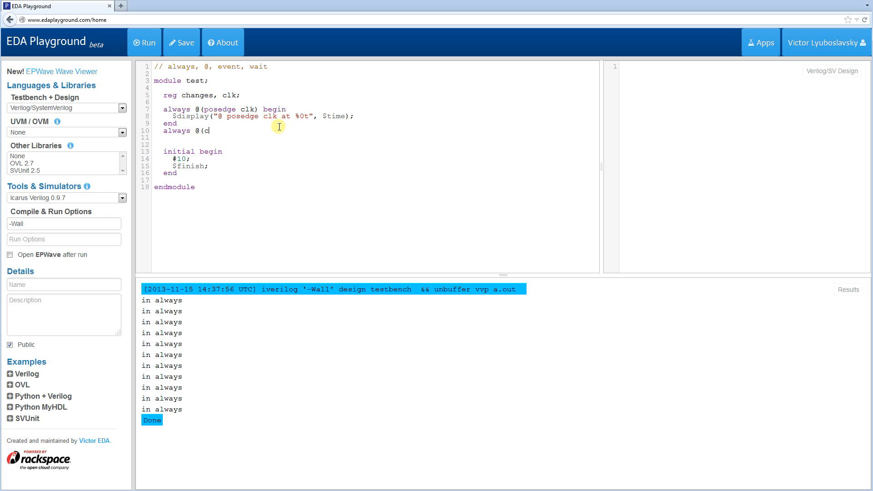
type("hanges)")
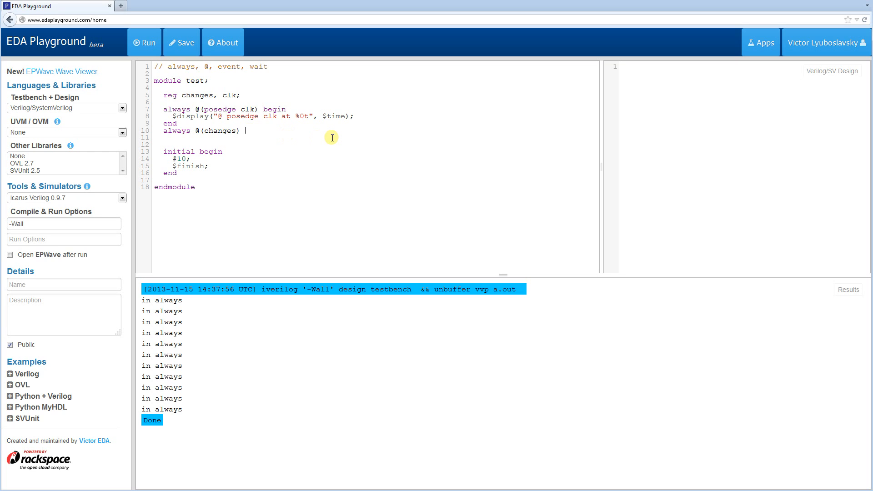
type("begin")
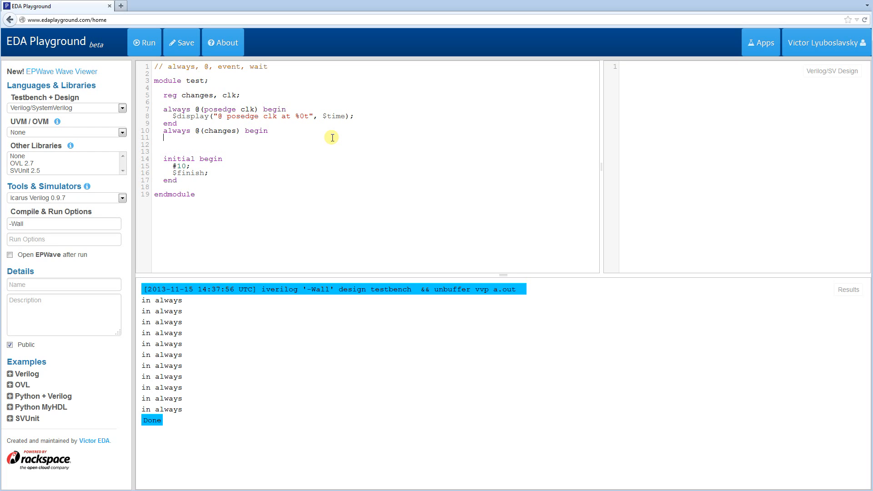
type("end")
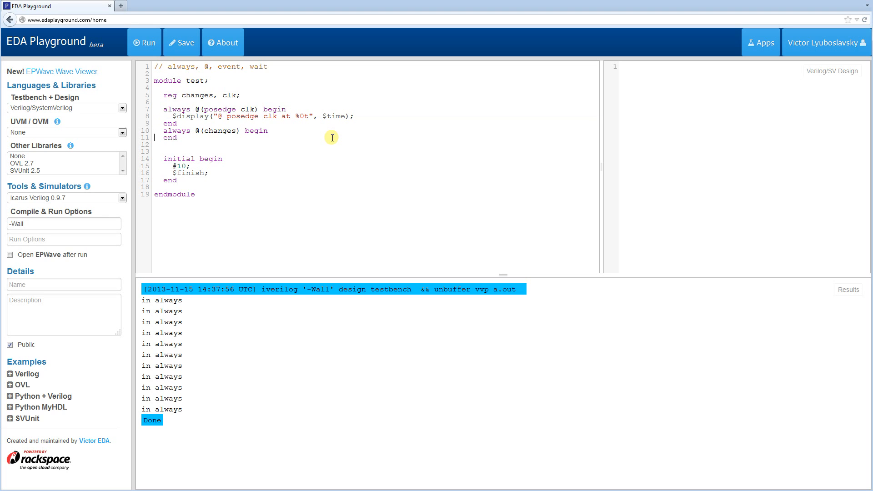
Step: Give it $display("@ changes %0d at %0t", changes, $time);
type("$display(\"@ posedge clk at %0t\", $time);")
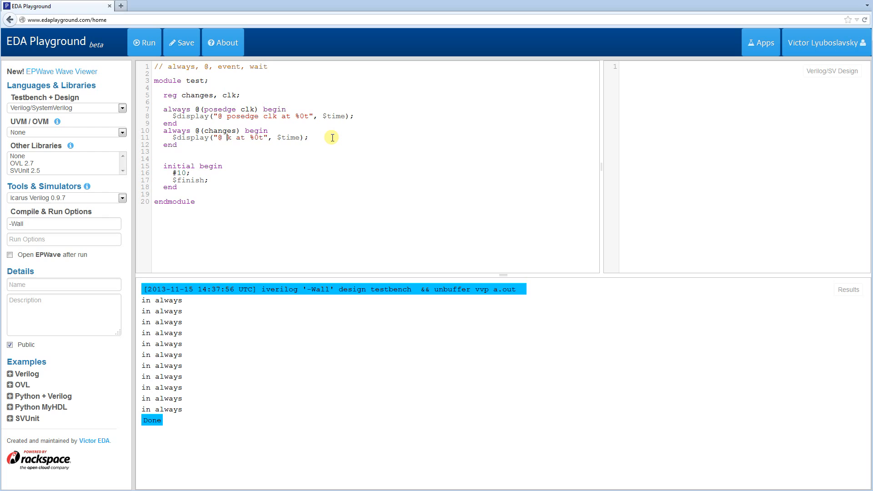
type("changes")
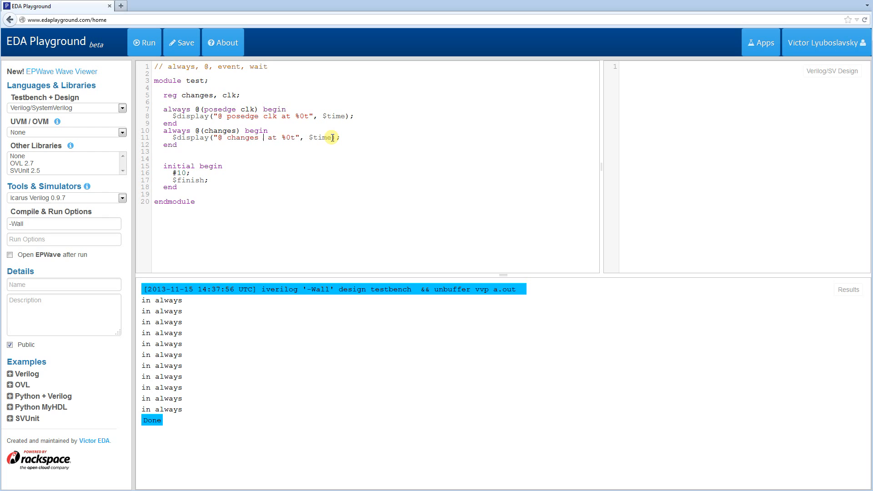
type("%0d")
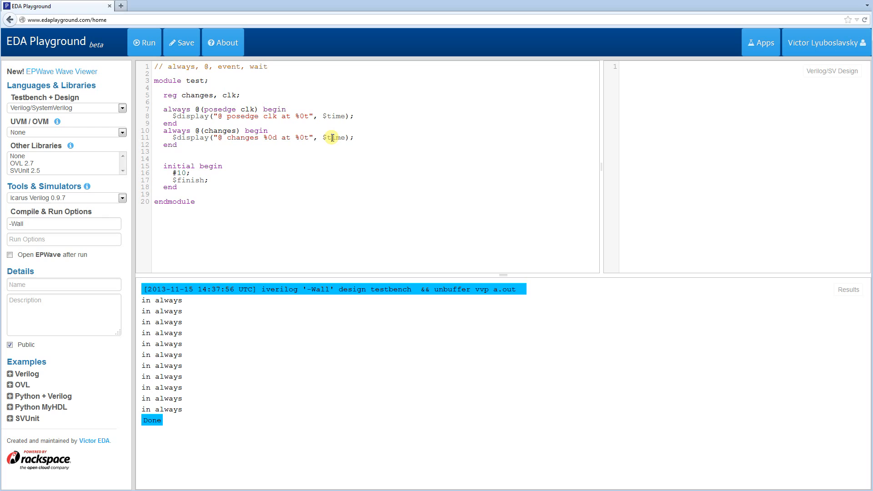
type("changes,")
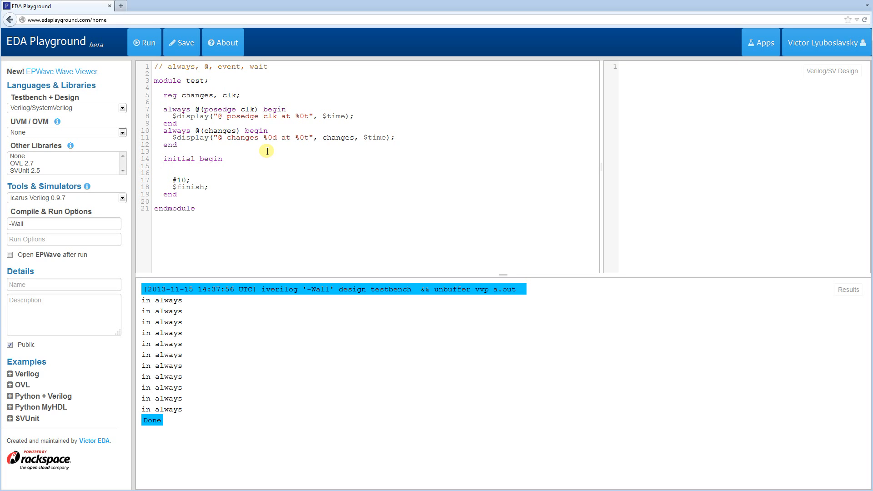
Step: Initialise changes = 0 and clk = 0 at the start of the initial block
type("#5;")
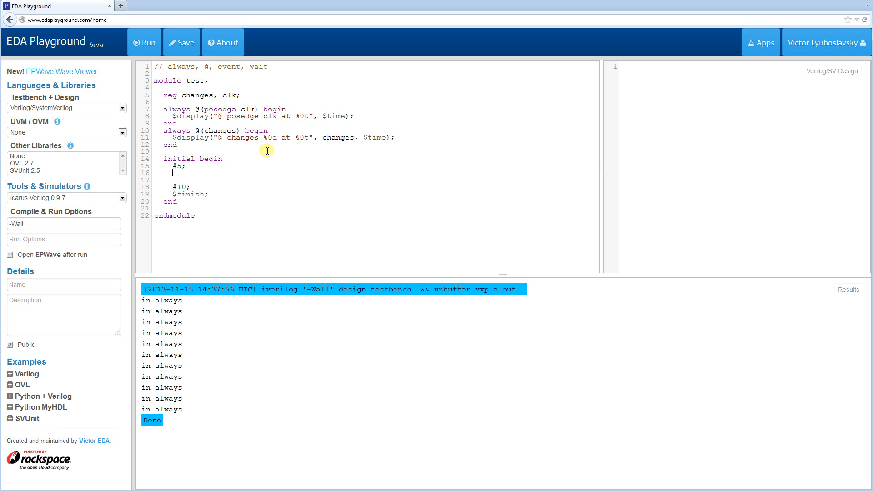
type("cha")
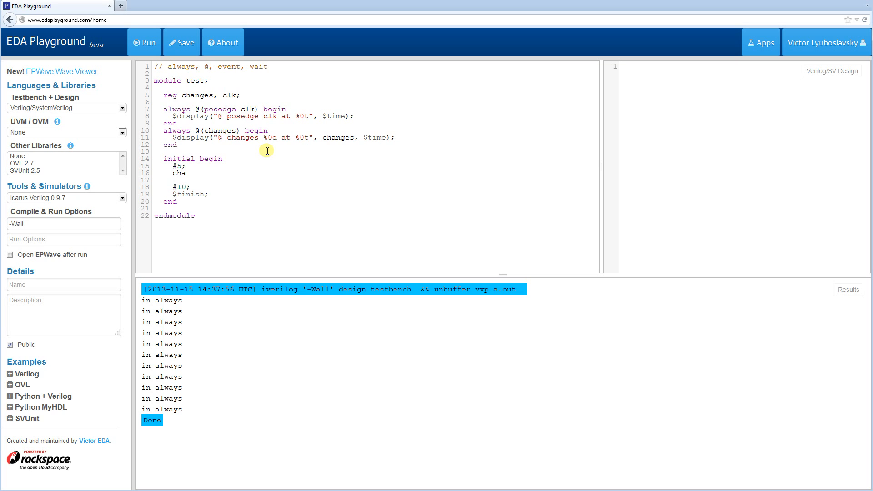
type("nges = 0;")
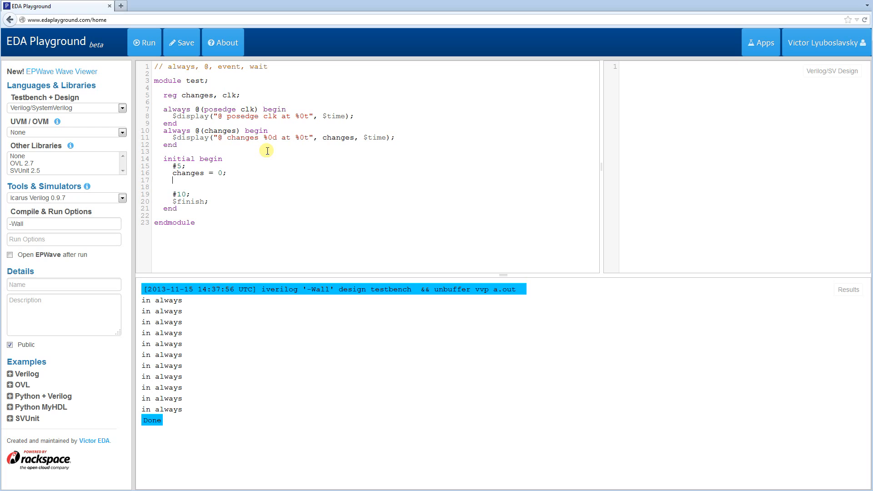
type("clk = 0;")
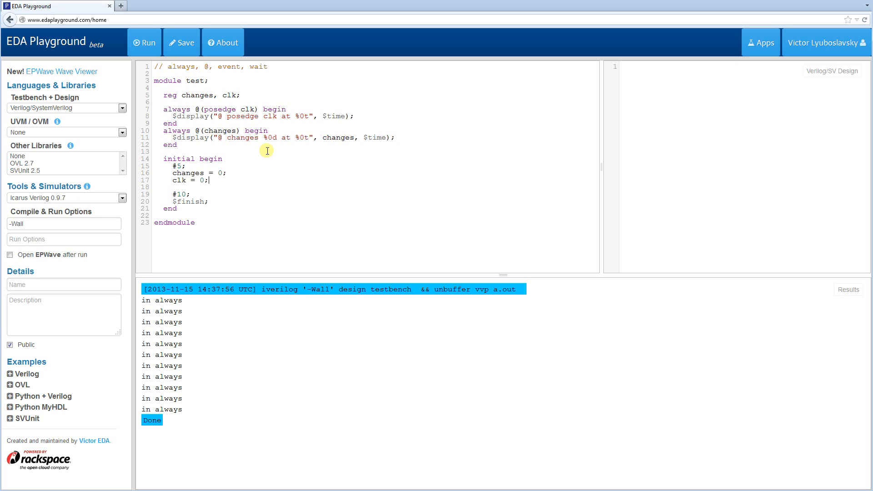
key("enter")
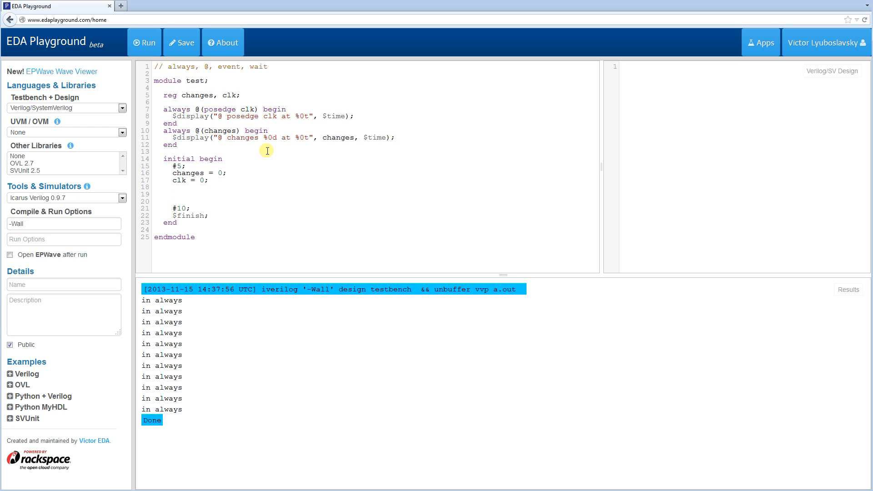
Step: Add #5 stimulus lines: changes = 1, changes = 0, clk = 1, clk = 0
type("#")
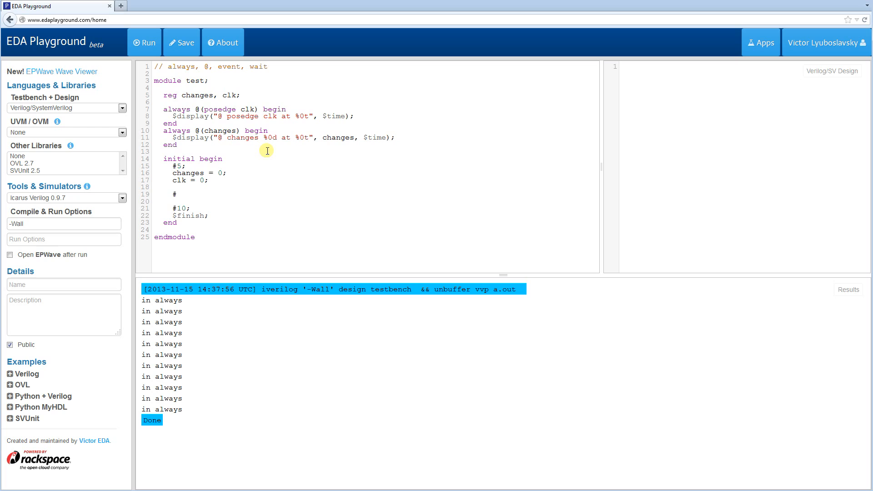
type("5 changes = 1;")
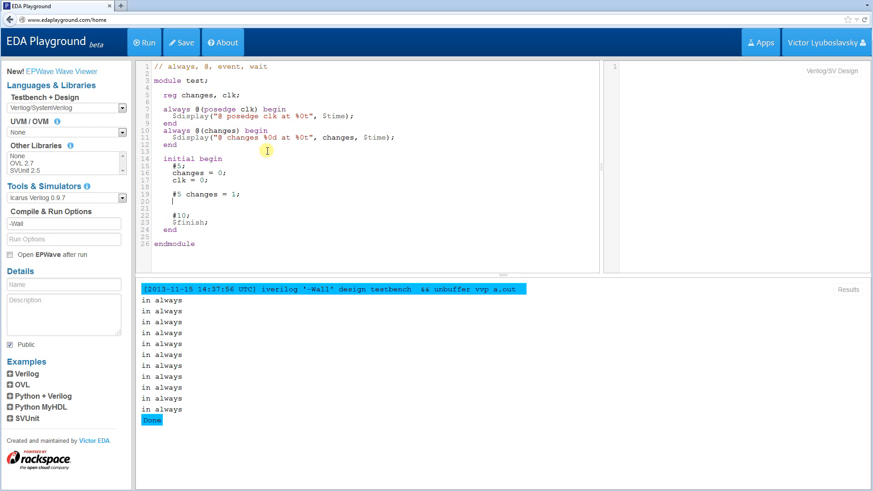
type("#5")
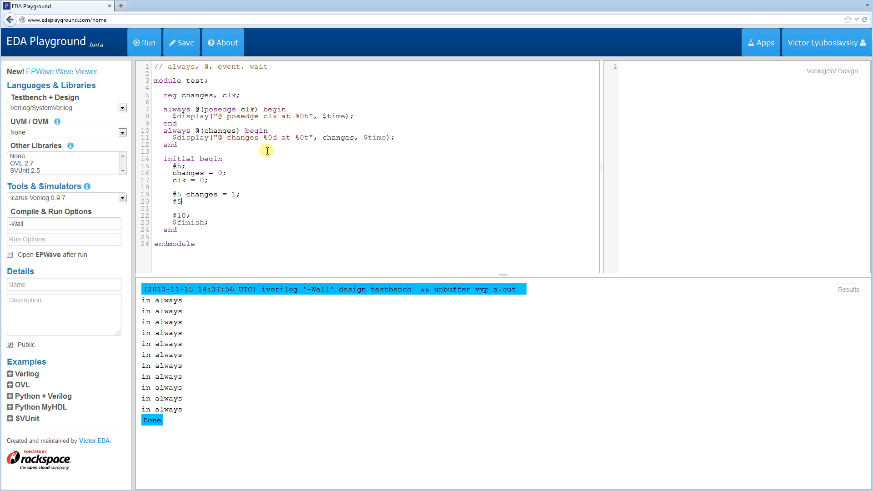
type("changes = 0;")
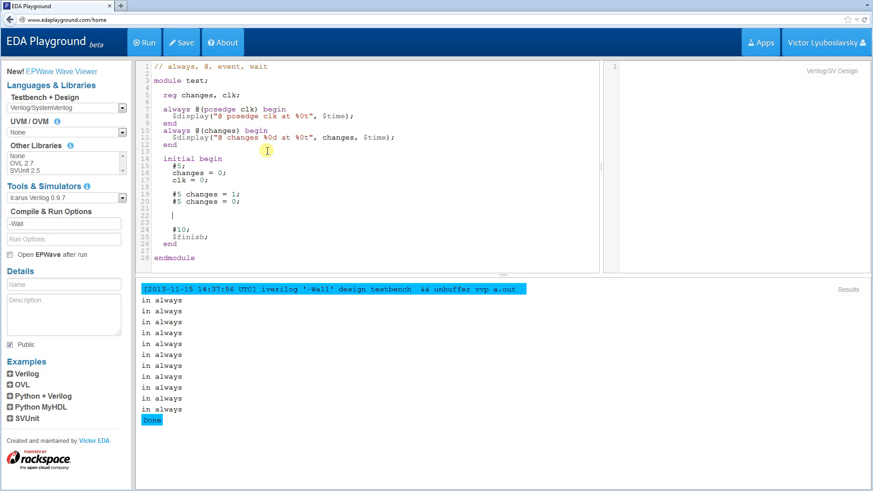
type("#")
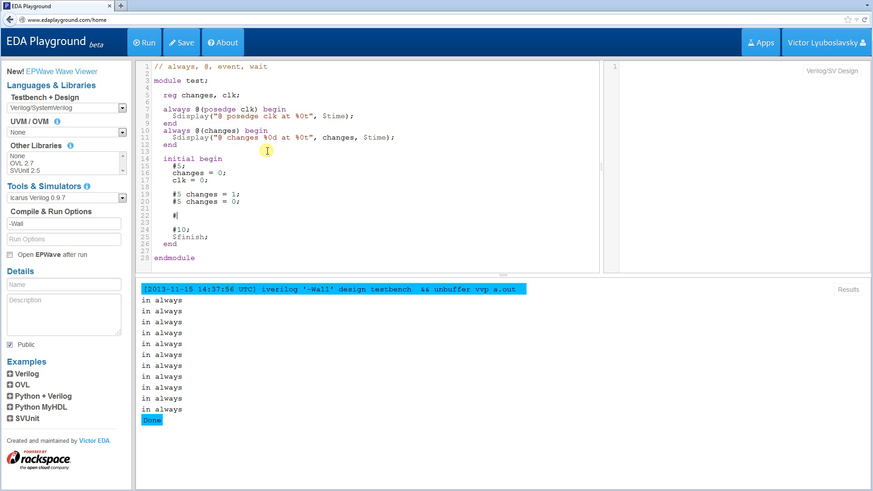
type("5 clk = 1;")
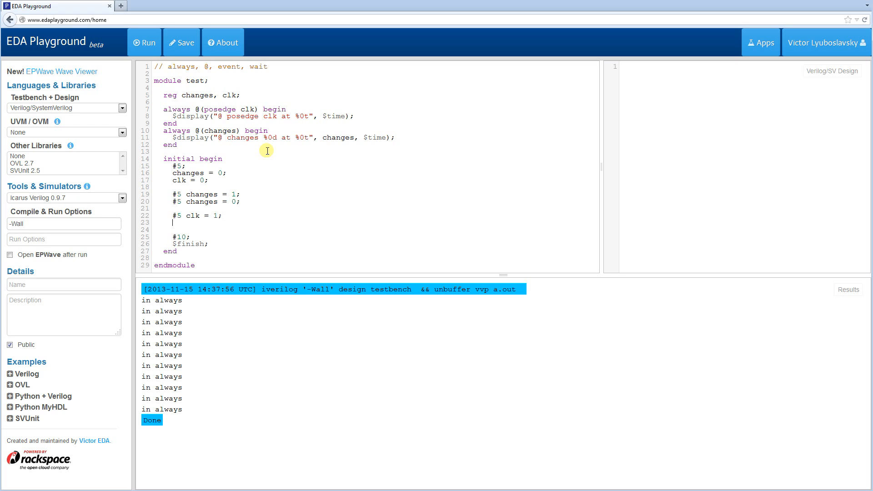
type("#5 clk = 0;")
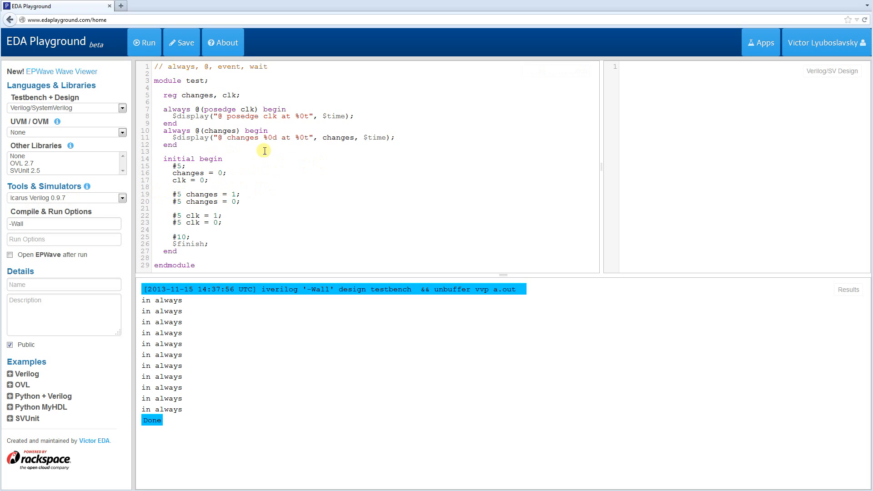
Step: Run the simulation and point out the first "changes" line in the results
left_click(145, 43)
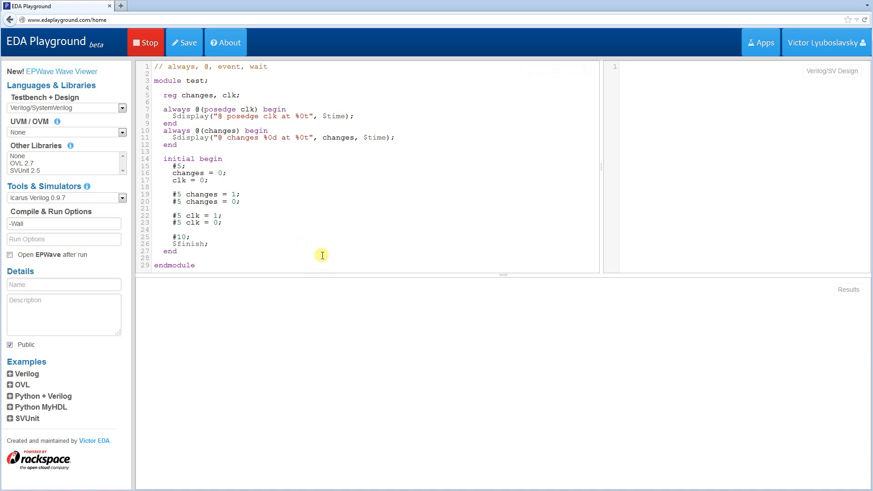
left_click(144, 43)
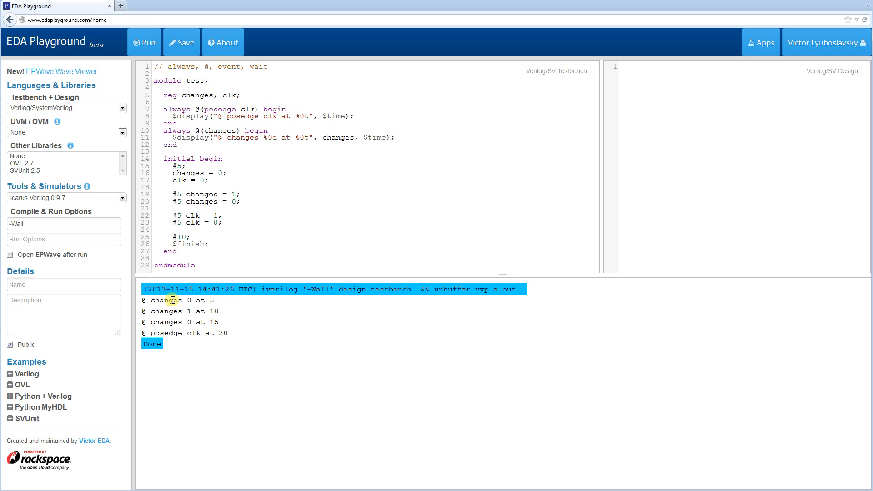
double_click(165, 300)
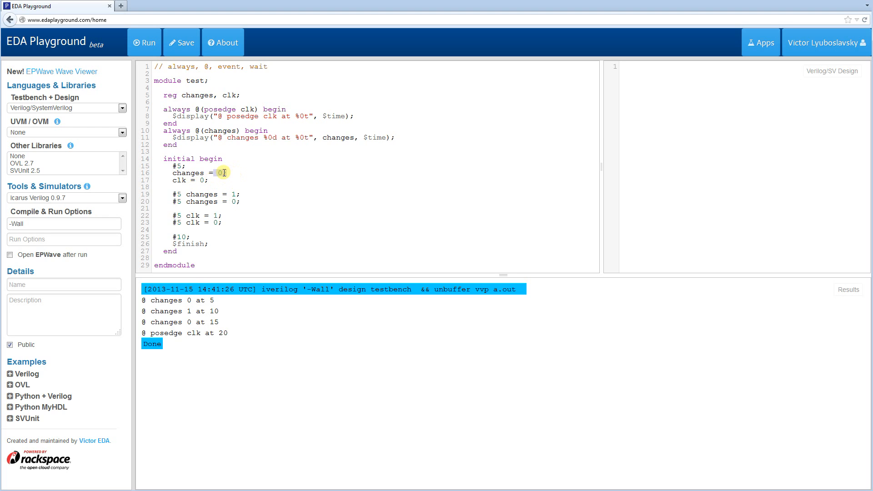
Step: Relate the log to the changes assignments in the code and start a new line after initial begin
double_click(189, 173)
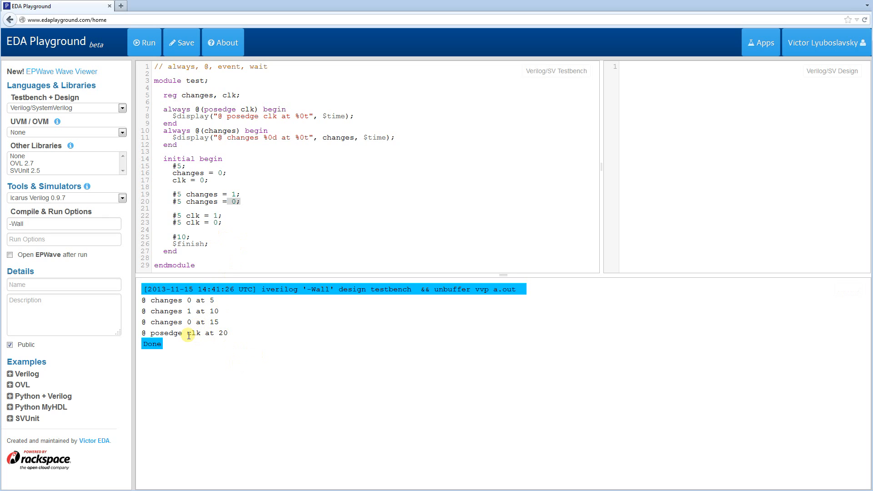
left_click_drag(185, 332, 234, 333)
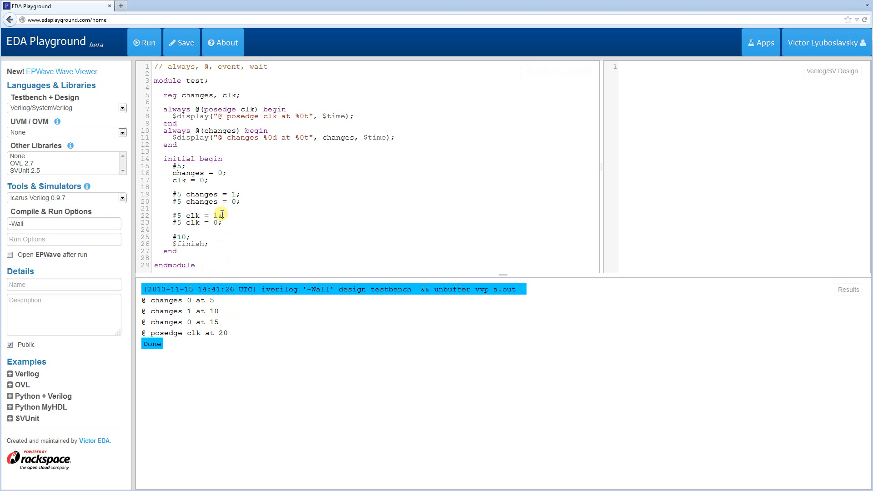
left_click(9, 255)
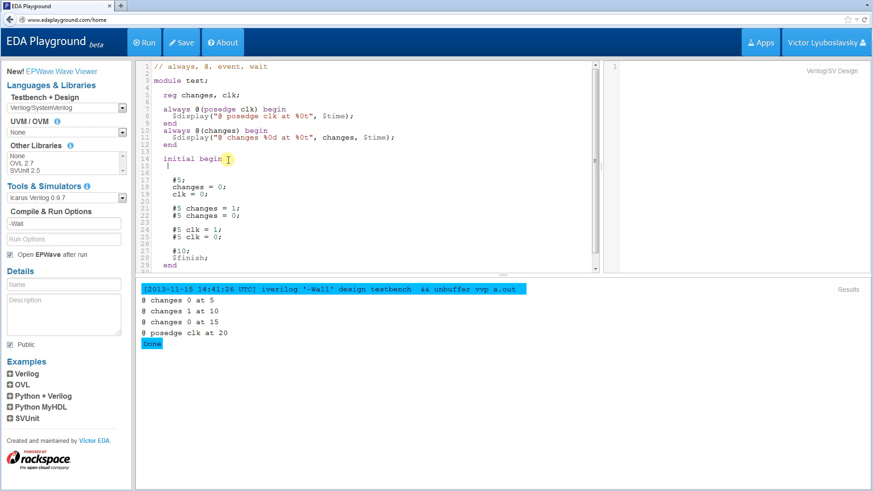
Step: Insert $dumpvars(1, test); at the top of the initial block and rerun the simulation
type("$dumpvars(1, t")
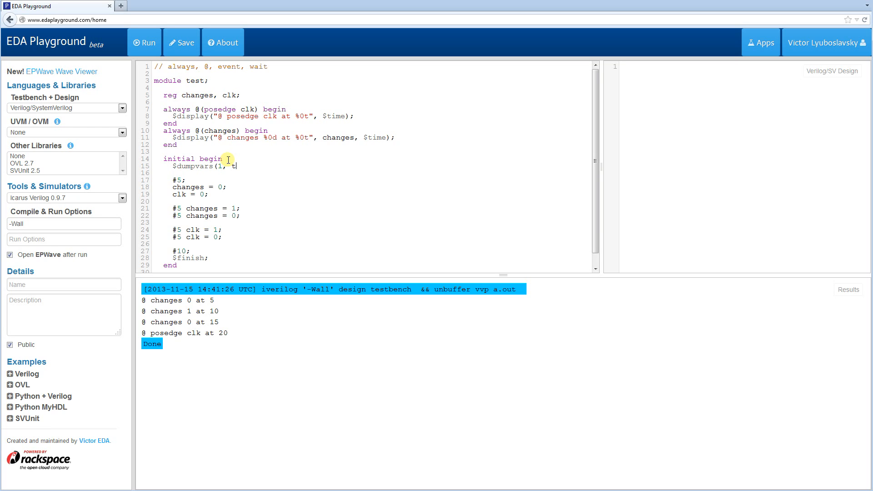
type("est);")
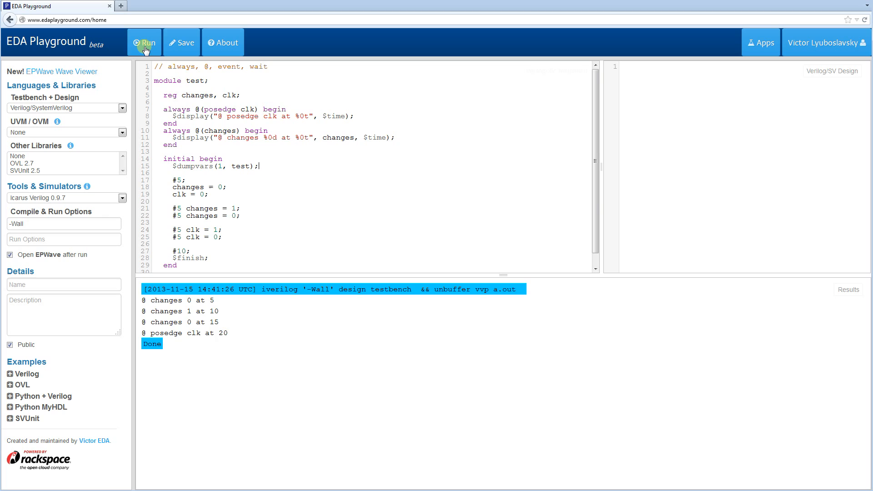
left_click(143, 43)
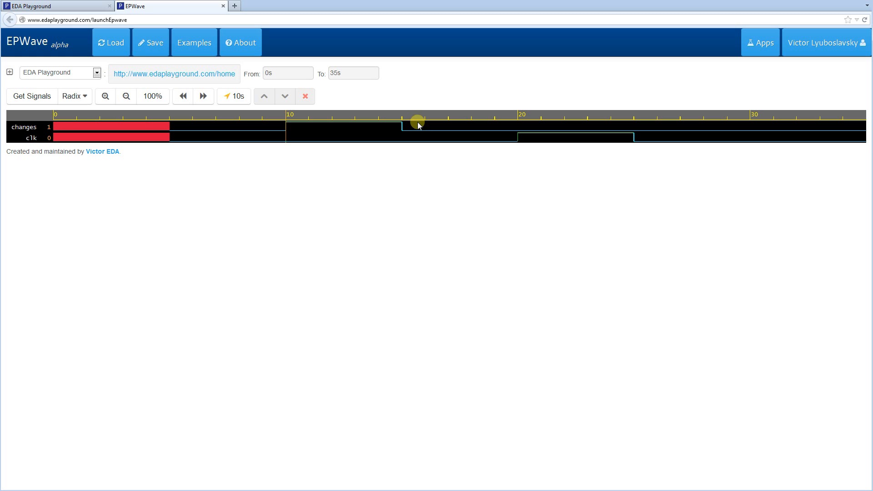
Step: Place the EPWave time marker on the changes/clk waveforms, then return to the testbench code tab
left_click(56, 6)
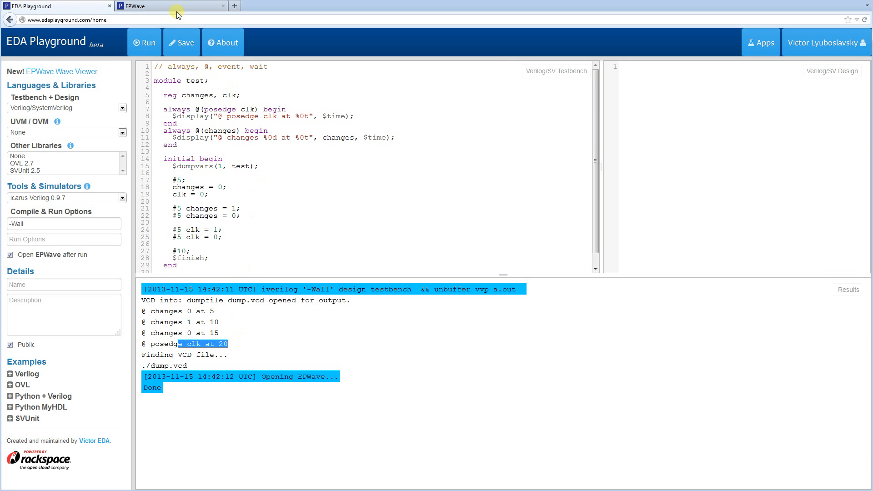
left_click(170, 6)
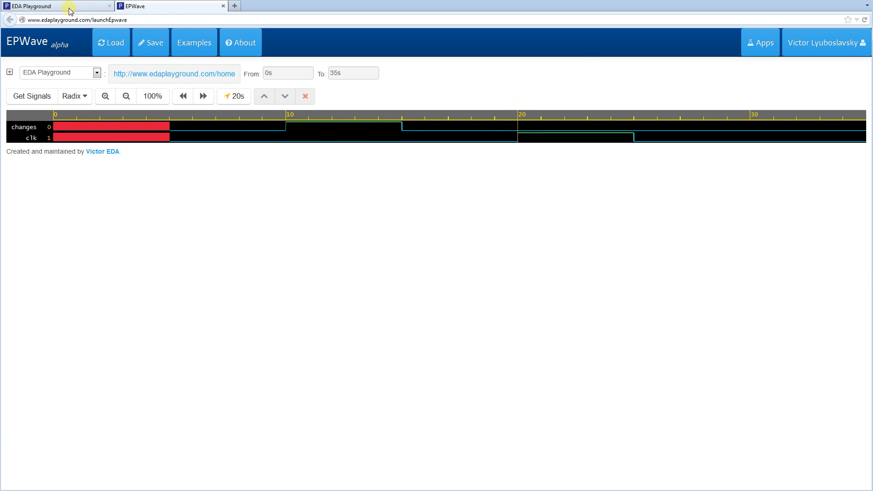
left_click(45, 6)
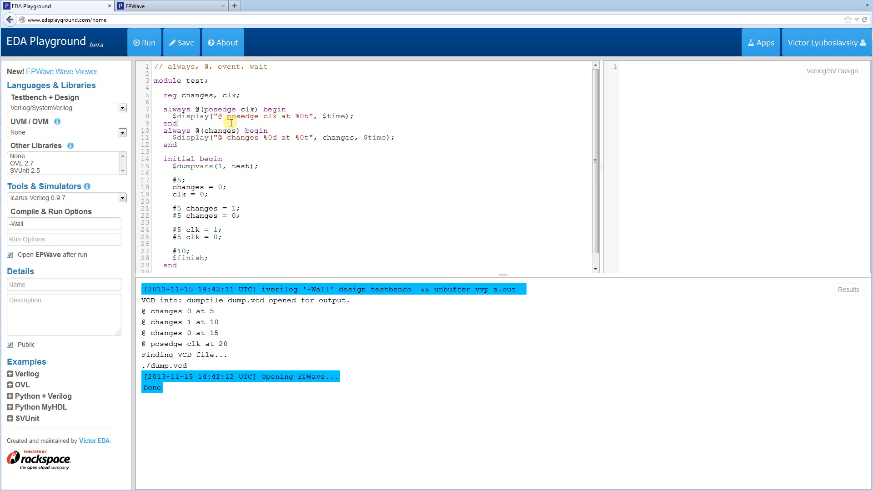
mouse_move(272, 167)
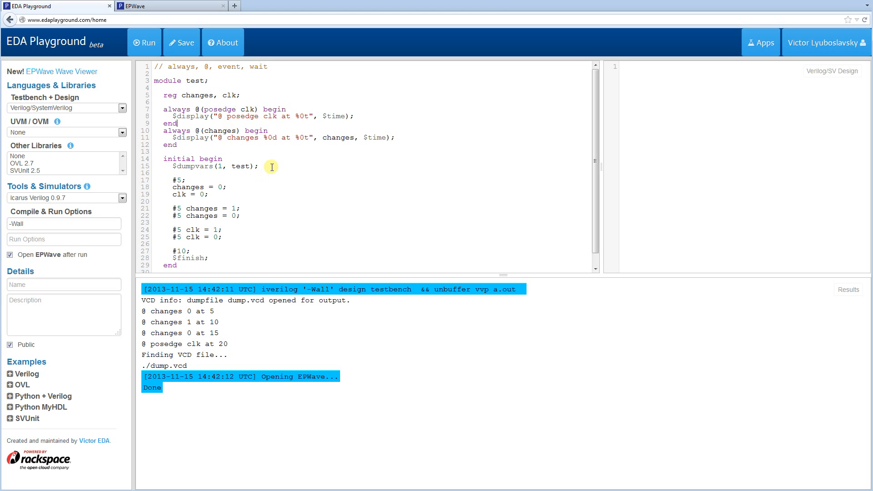
Step: Insert a blank line after 'reg changes, clk;' for a new declaration
double_click(220, 130)
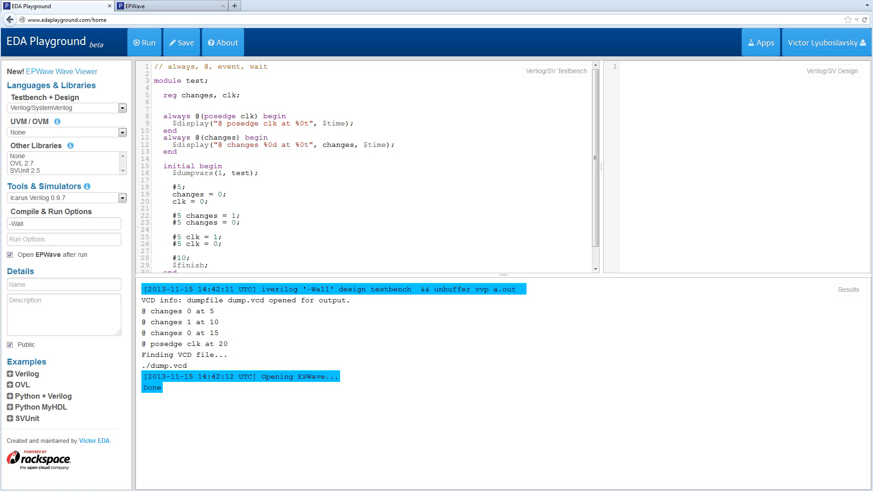
Step: Declare event my_event and start an always @(my_event) begin block
type("e")
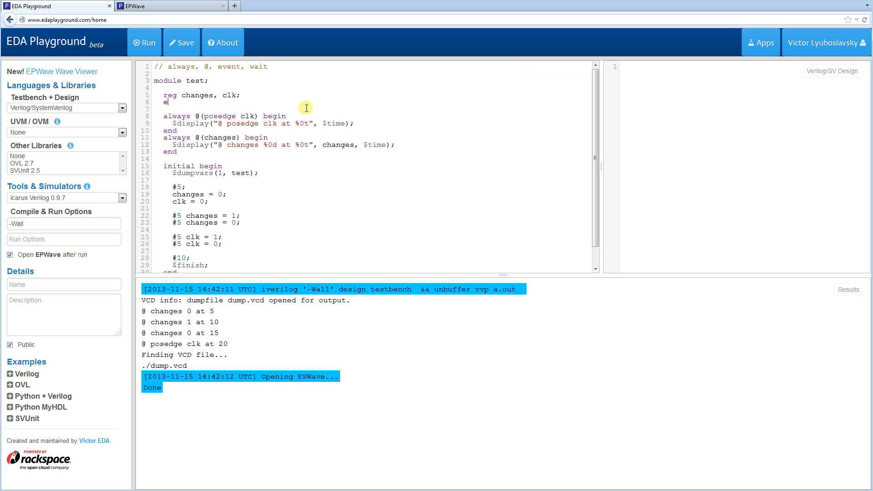
type("vent my_event;")
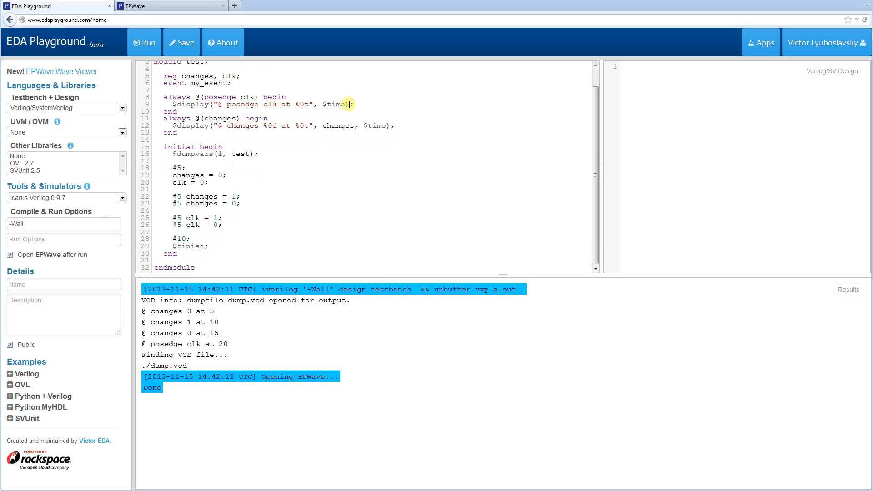
mouse_move(196, 119)
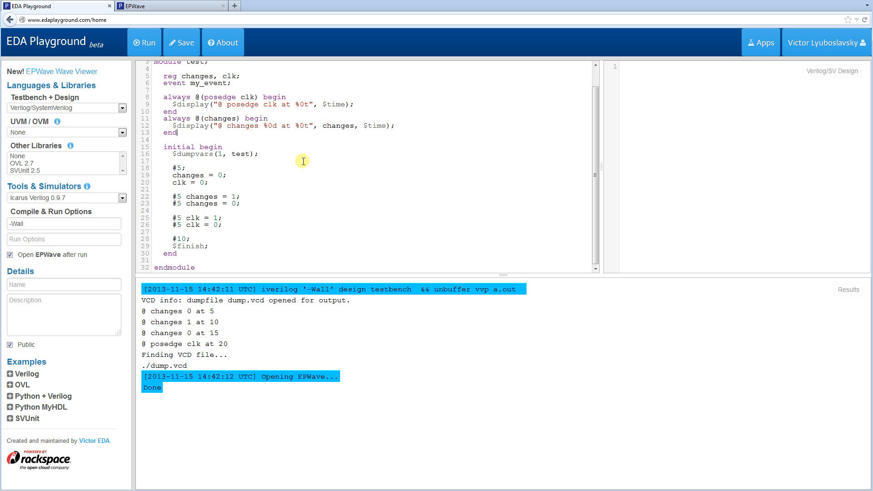
type("a")
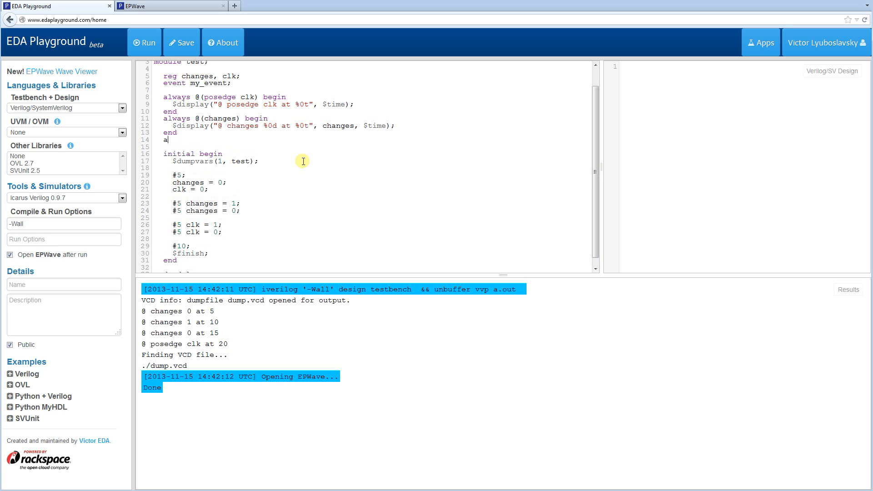
type("lways @")
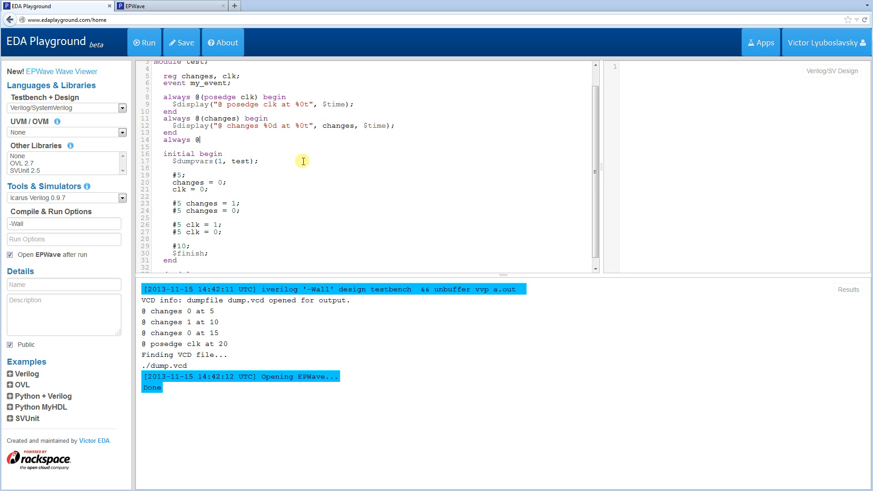
type("(my")
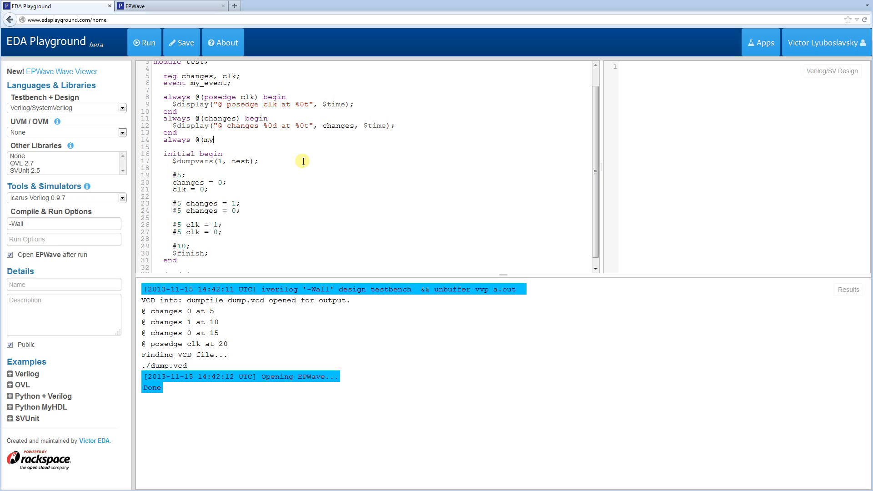
type("_event) begin")
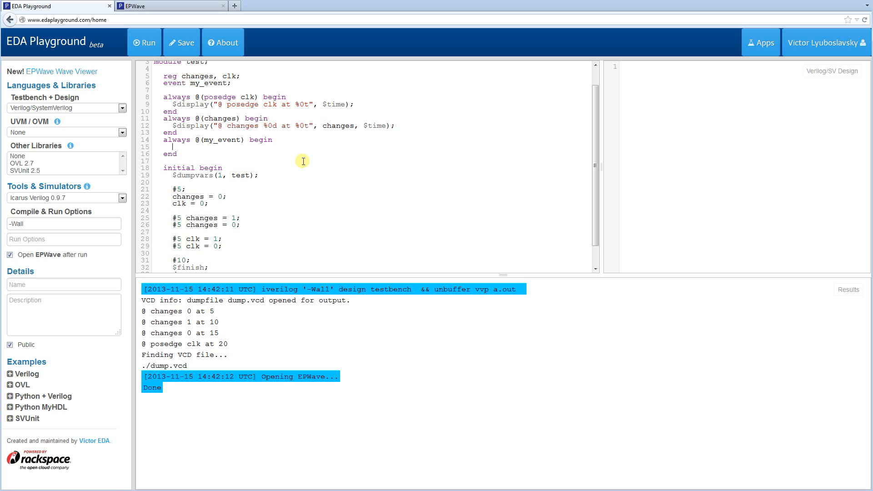
Step: Inside it, write $display("@ my_event at %0t", $time)
type("$display(")
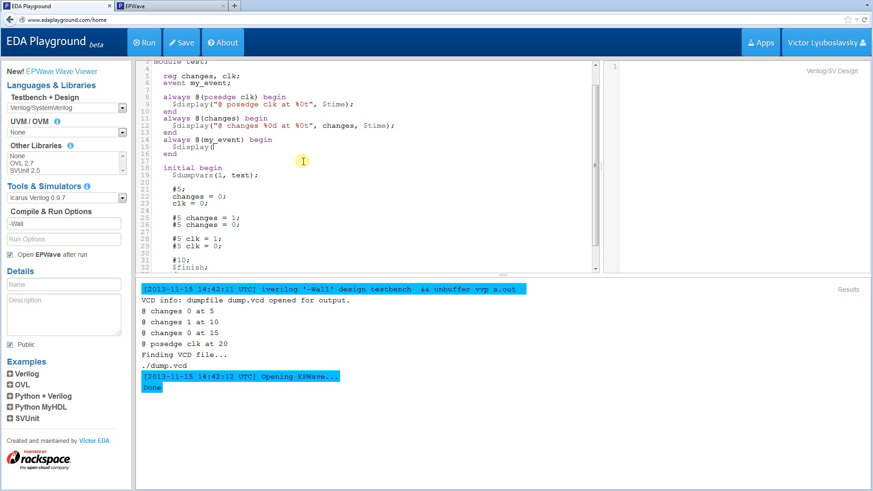
type("\"@")
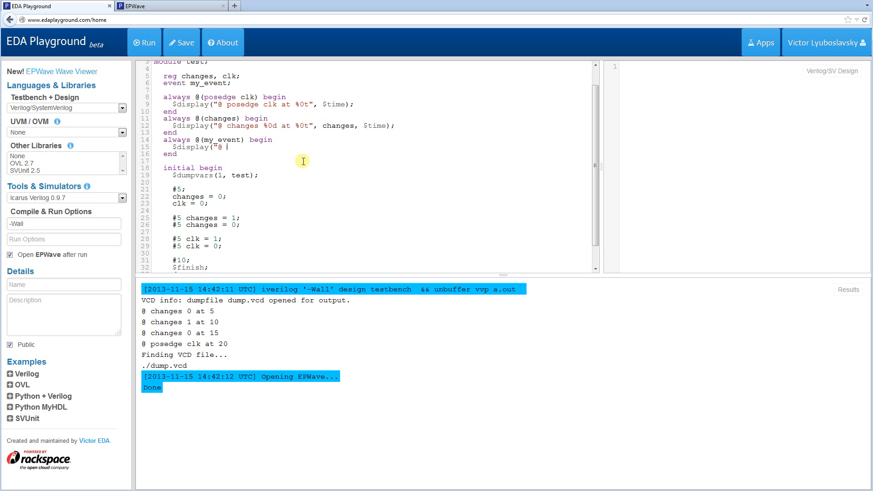
type("my_event a")
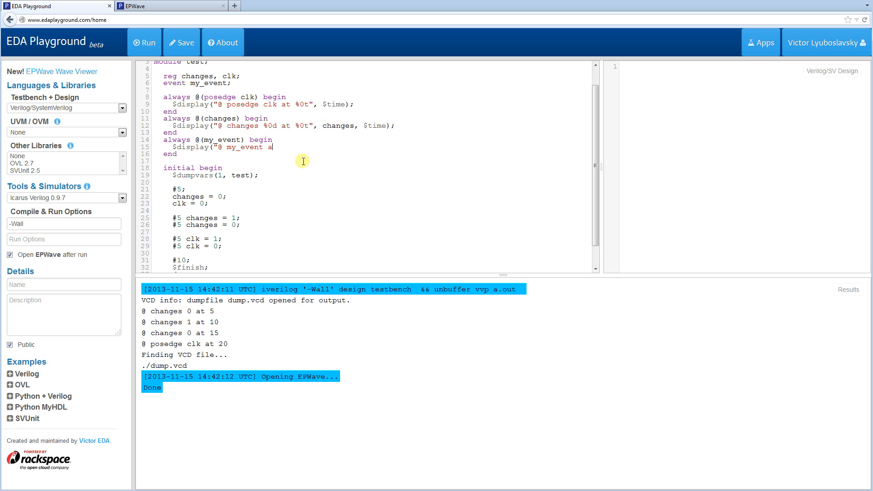
type("t %0t")
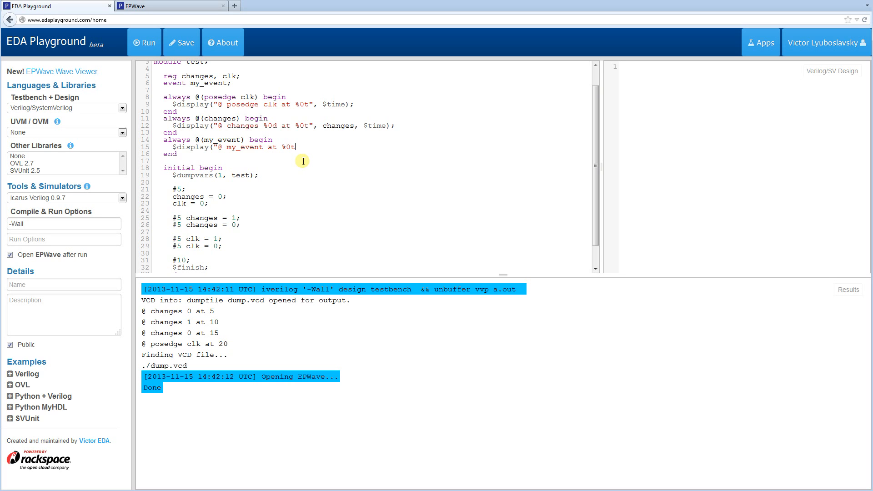
type("\", $time);")
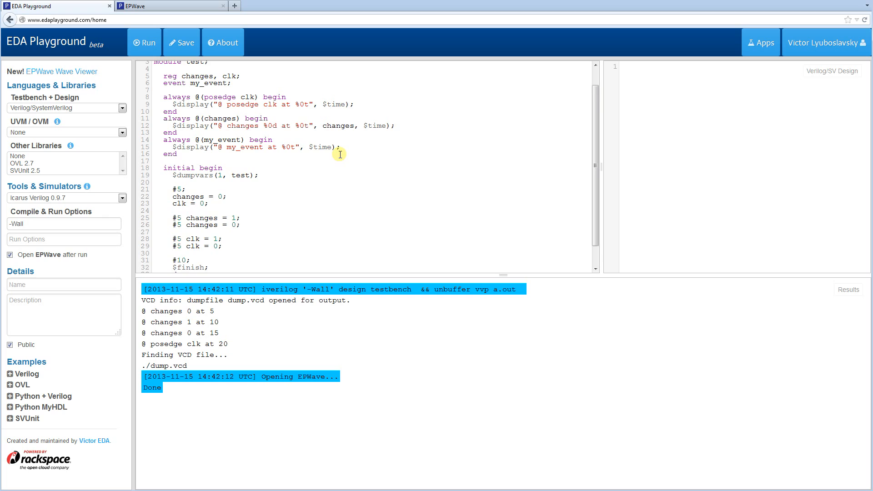
Step: After the clk pulse, add ->my_event; and #10 ->my_event; in the initial block
scroll("down", 3)
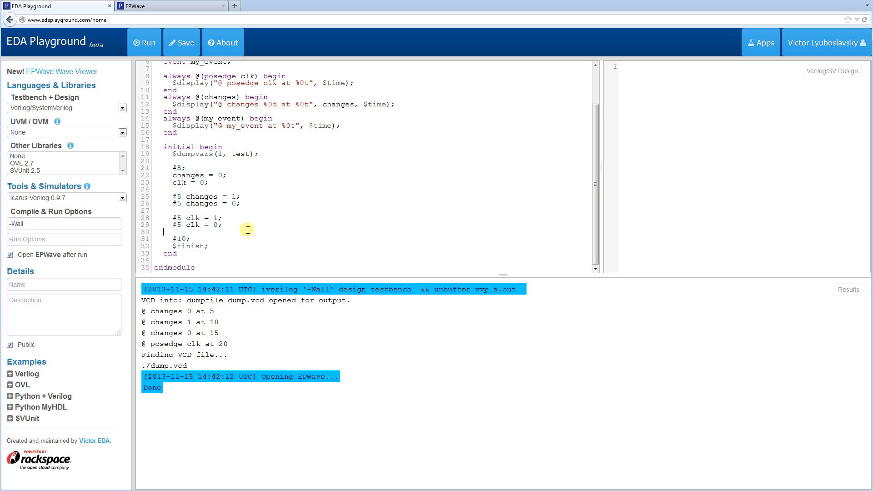
key("Enter")
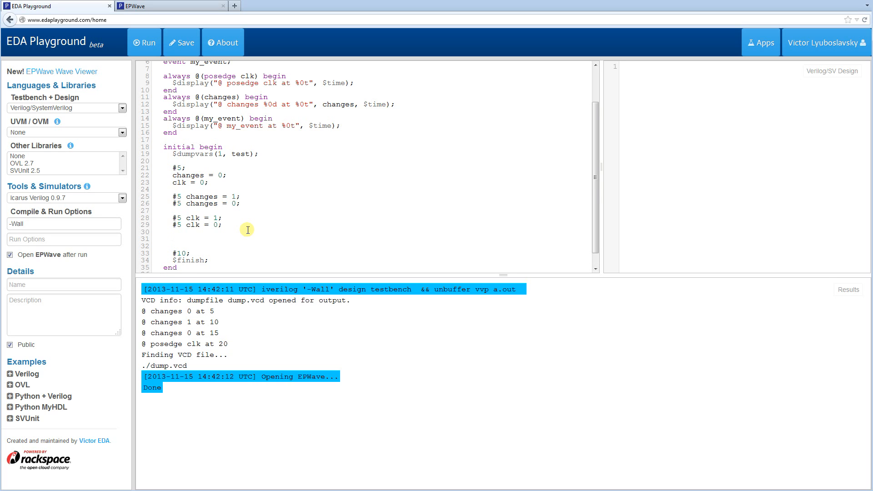
type("->")
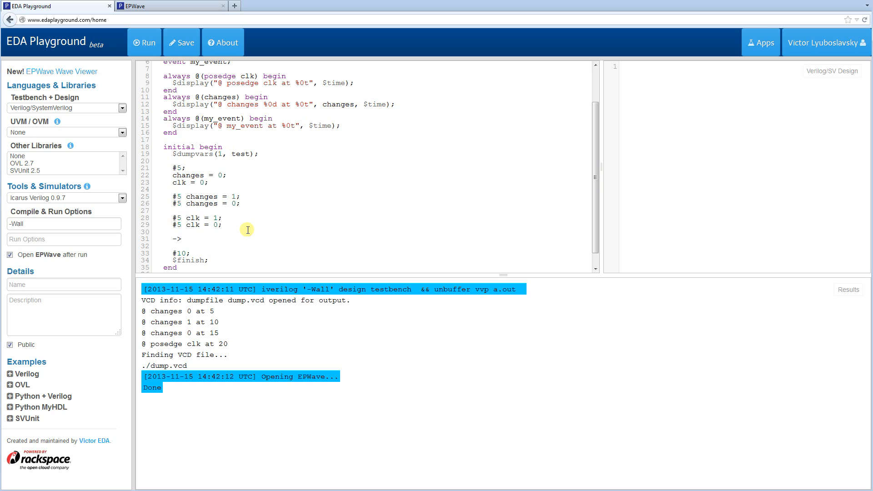
type("my_event;")
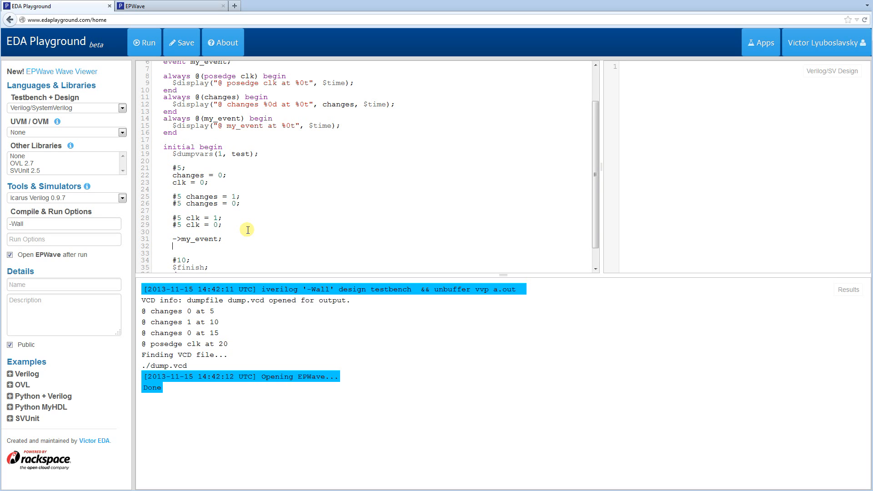
type("#10")
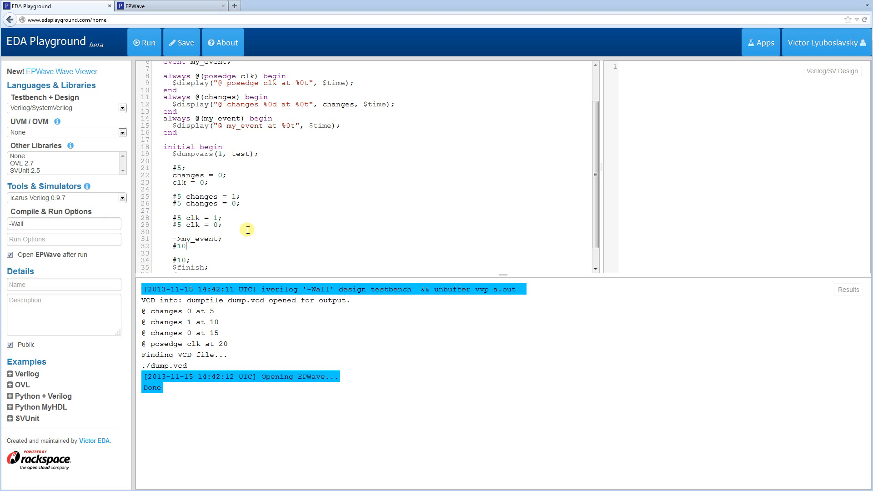
type("my_")
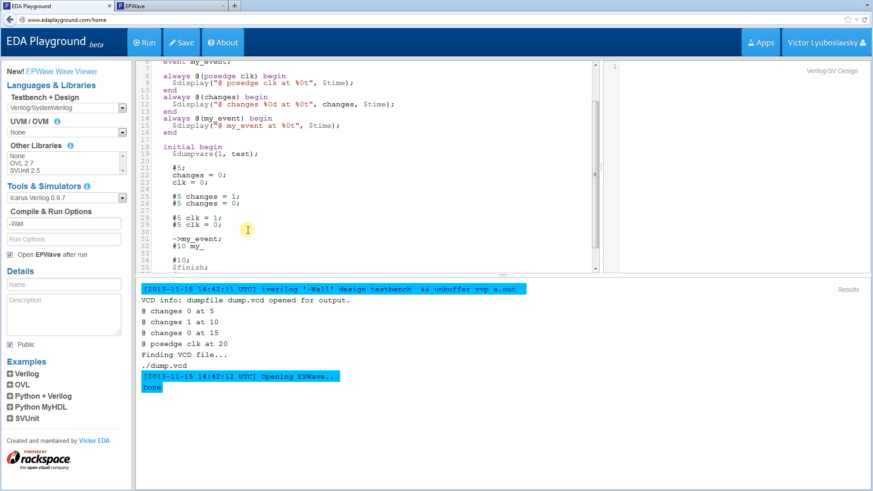
type("event;")
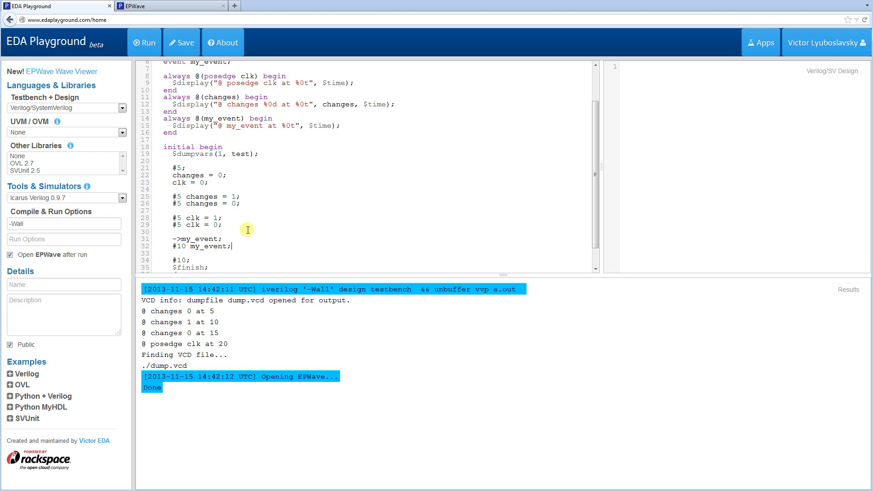
Step: Uncheck 'Open EPWave after run' so waveforms no longer open automatically
scroll("down", 3)
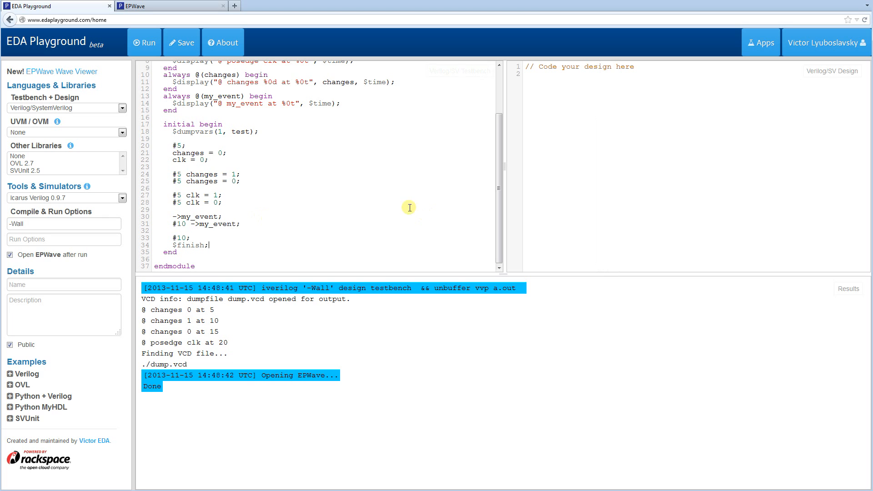
left_click(9, 255)
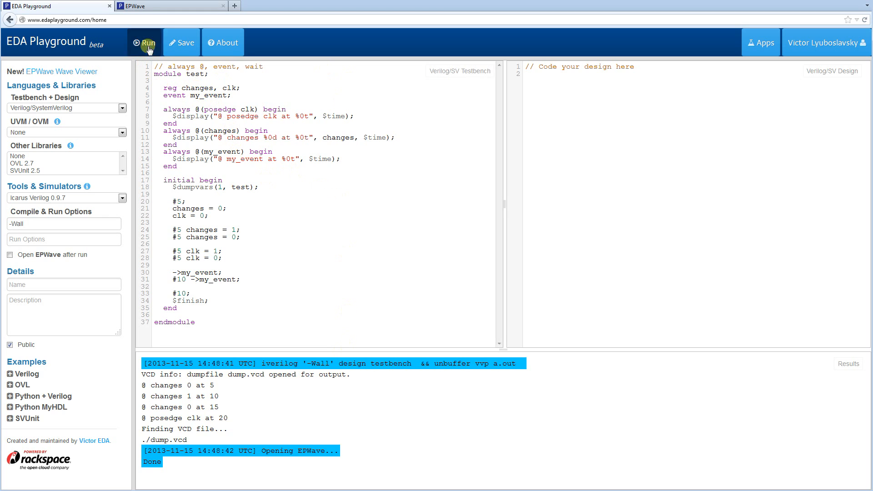
Step: Run the testbench to log my_event at 25 and 35, then return from EPWave to the code
left_click(144, 42)
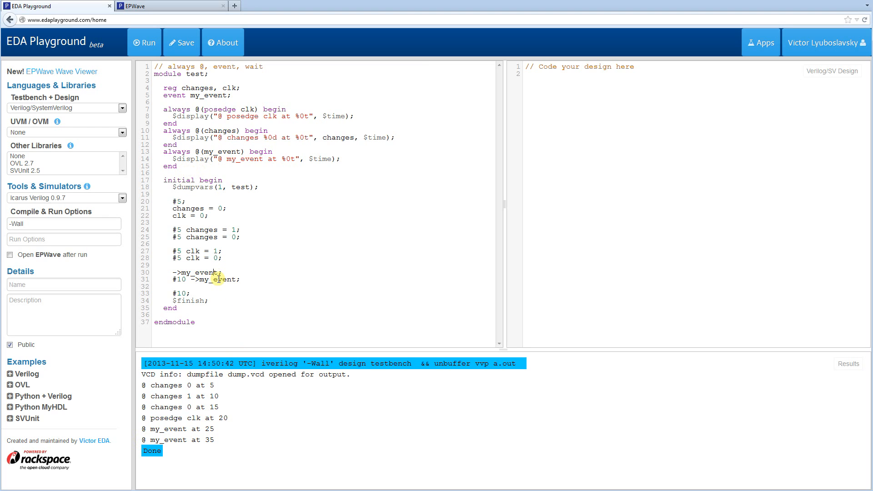
double_click(186, 271)
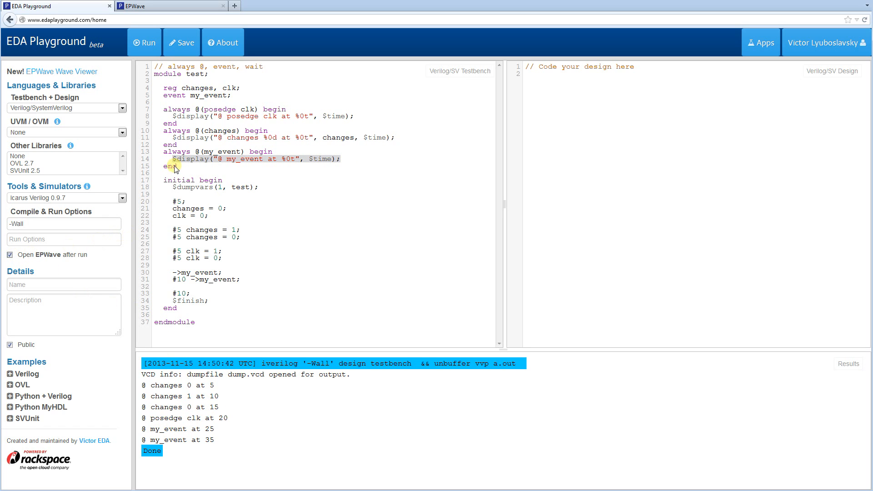
left_click(144, 42)
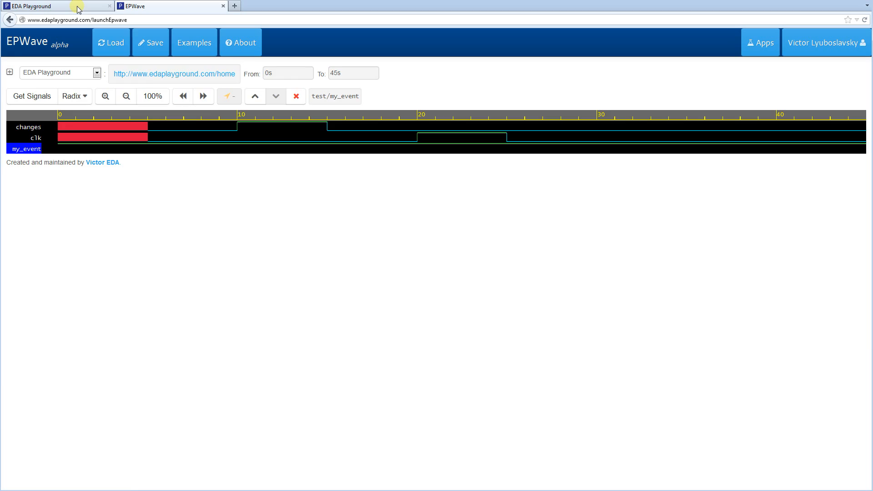
left_click(50, 6)
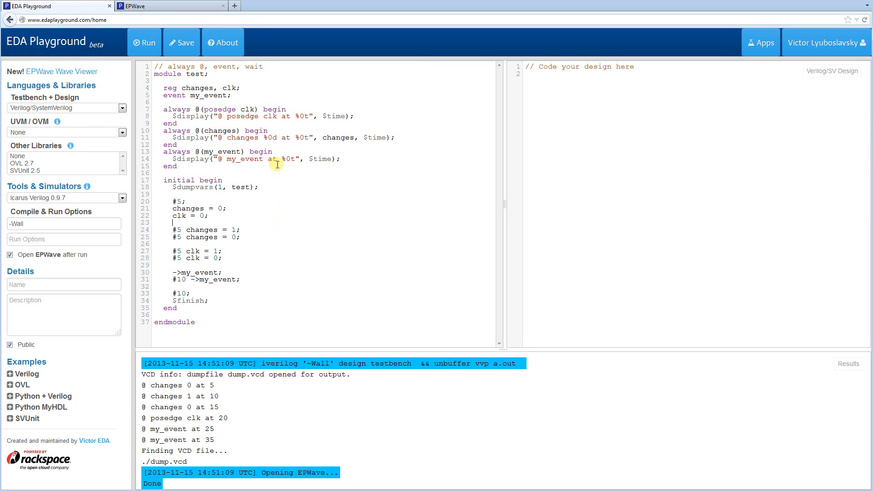
Step: Start an always begin block with wait (changes)
double_click(253, 66)
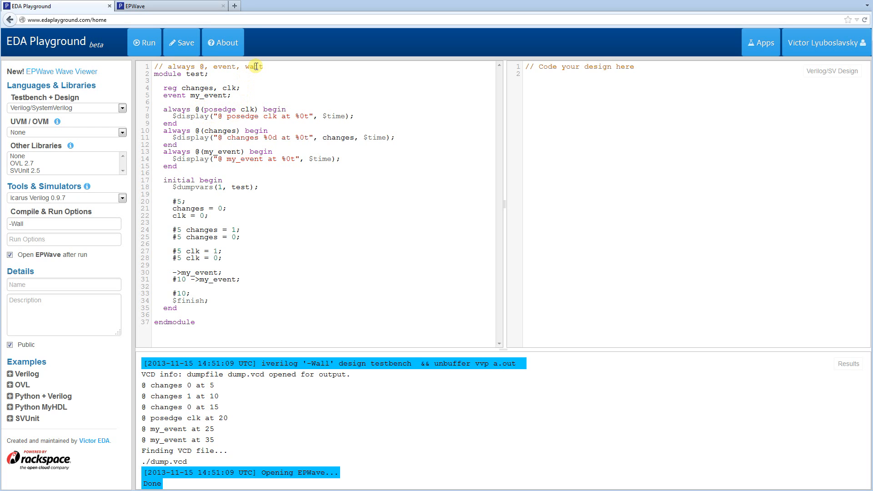
double_click(254, 66)
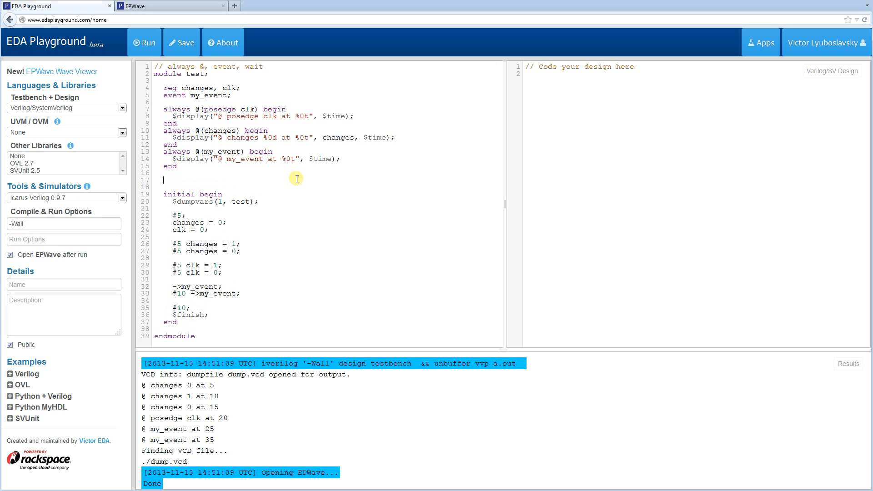
type("always b")
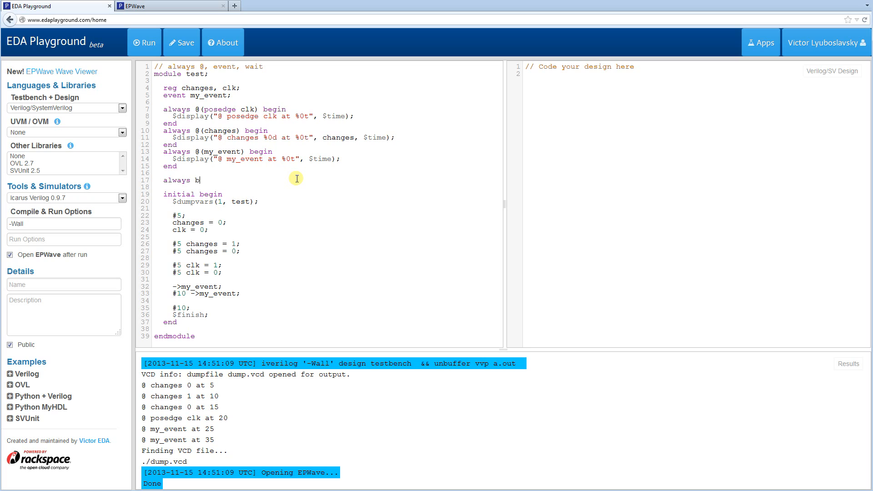
type("egin")
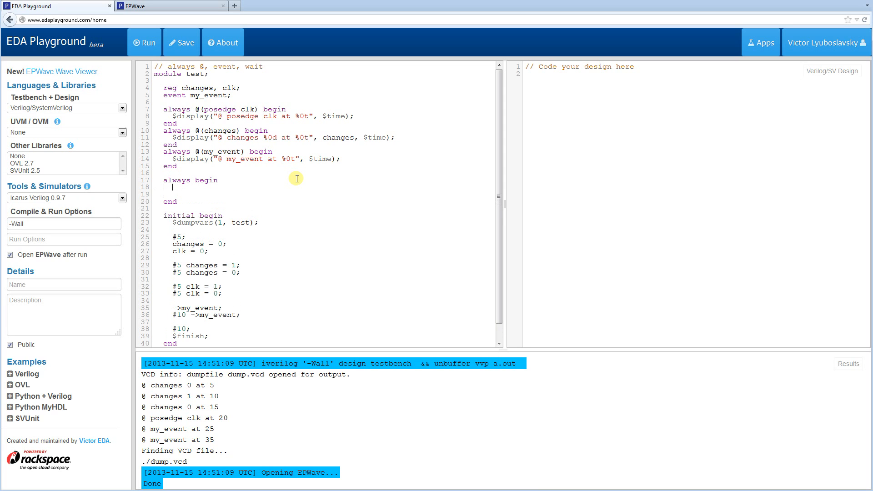
type("wait (")
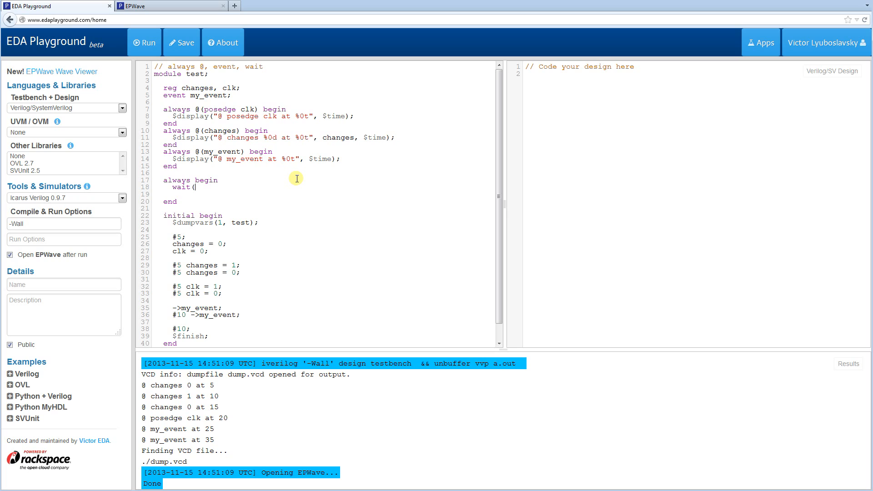
type("changes);")
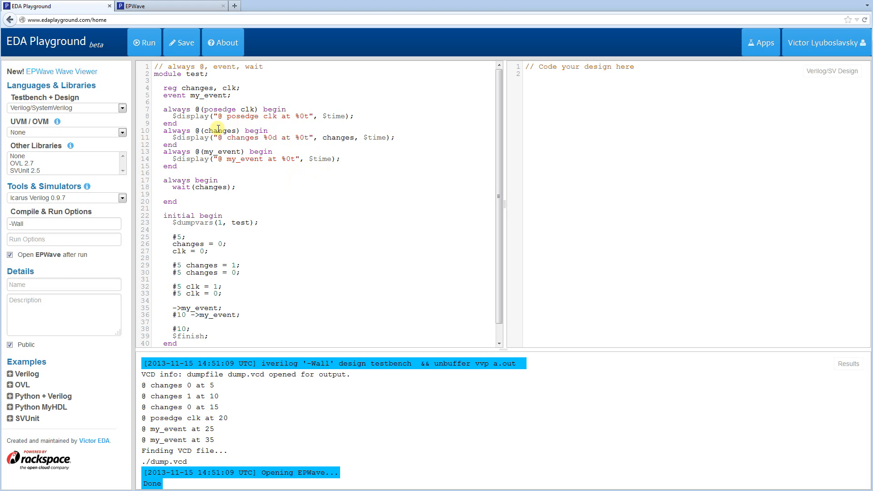
Step: Add a $display of "wait changes %0d at %0t" with changes and $time, then #1
double_click(223, 130)
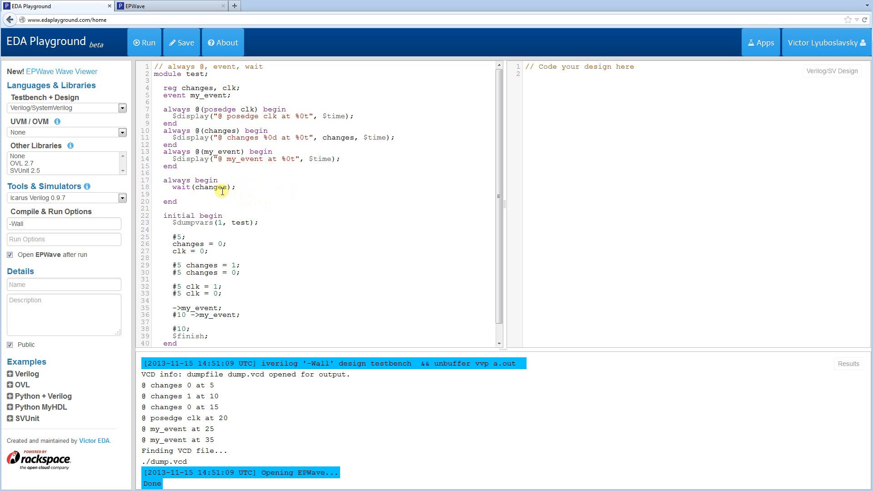
mouse_move(262, 188)
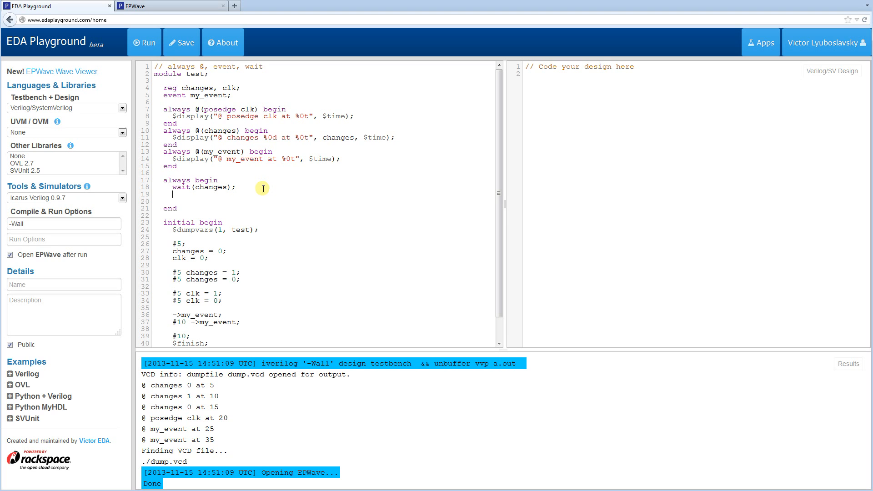
type("$display(")
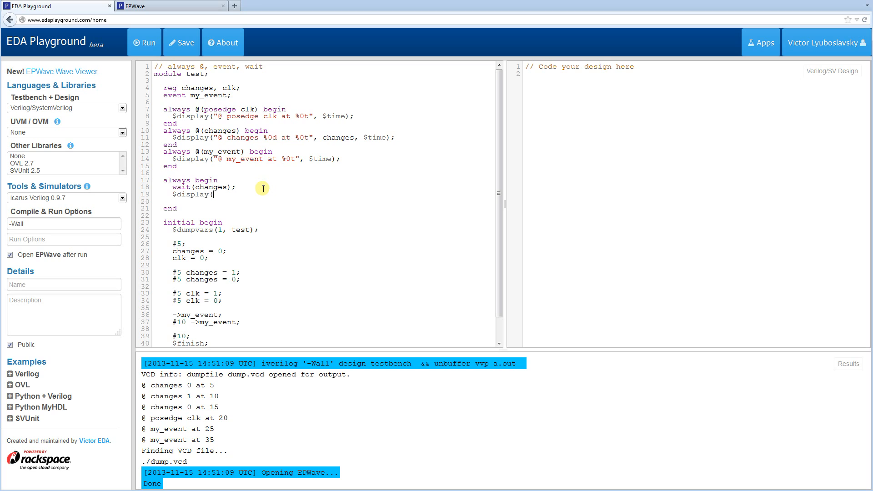
type("wai")
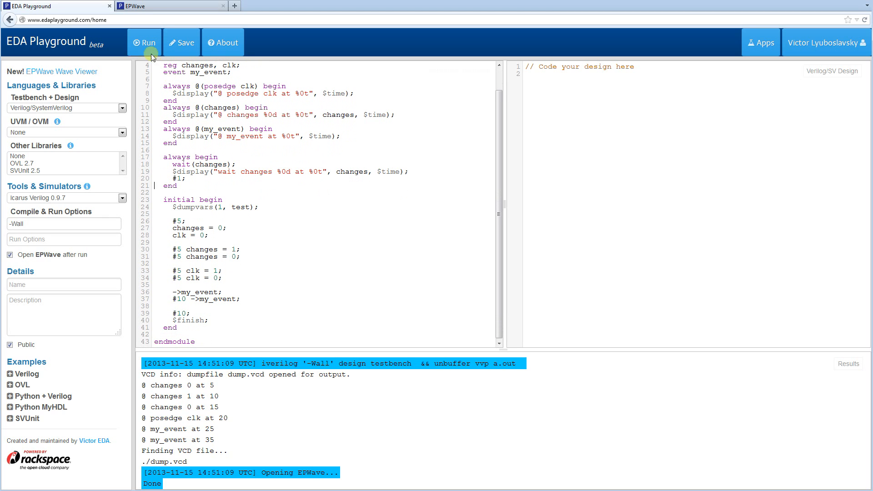
Step: Run the simulation, highlight the 'wait changes 1' lines at 10-14, and go to EPWave
left_click(144, 43)
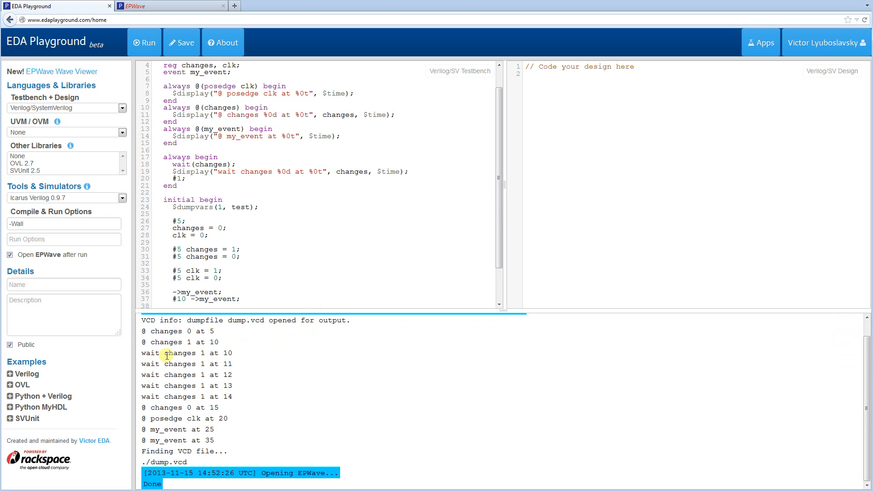
left_click_drag(165, 353, 242, 390)
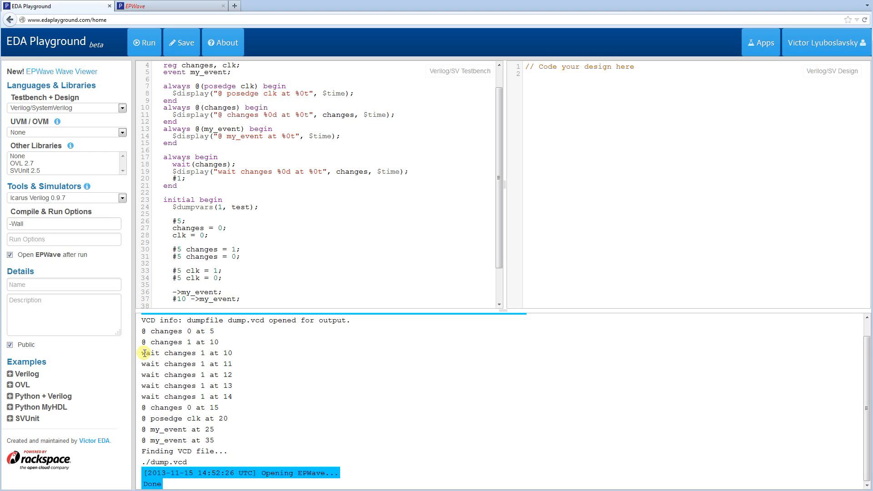
left_click_drag(143, 353, 242, 385)
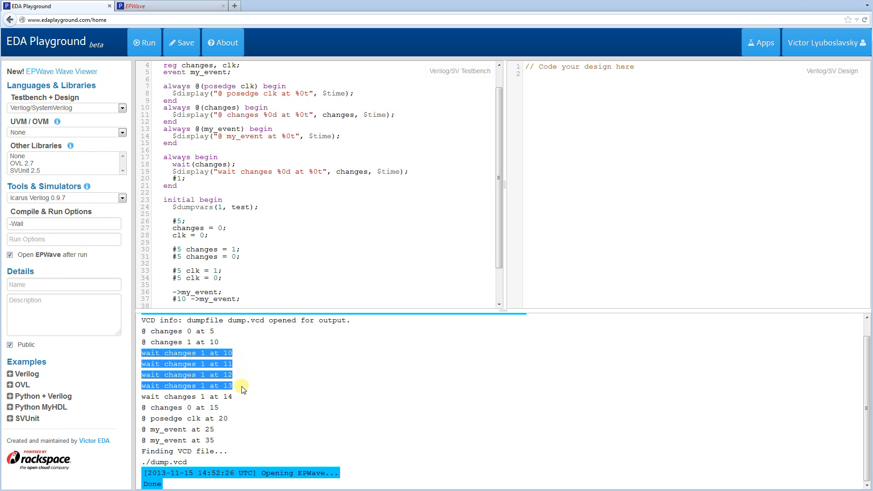
left_click(241, 360)
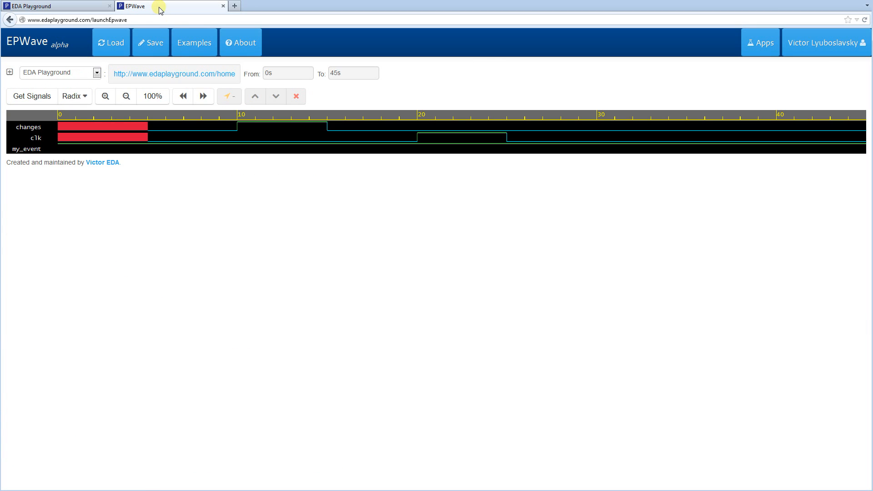
Step: Mark the waveforms at 10 s (changes 1, clk 0) and return to the testbench
left_click(306, 120)
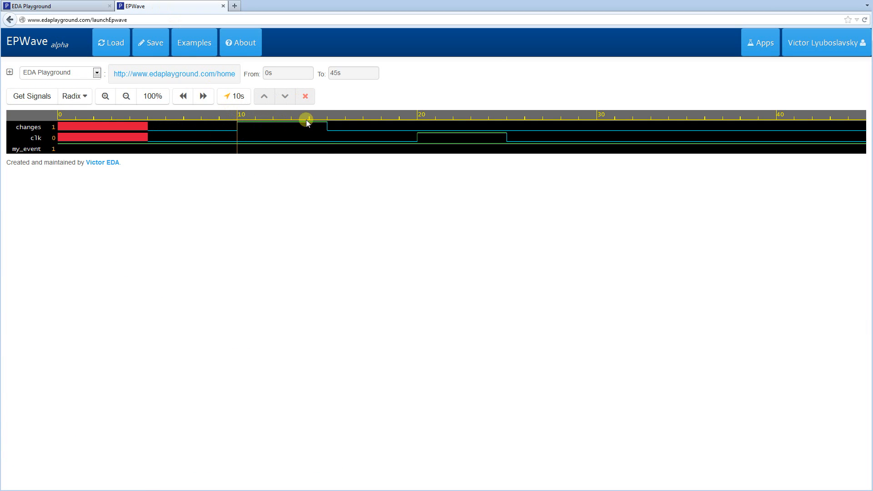
left_click(50, 6)
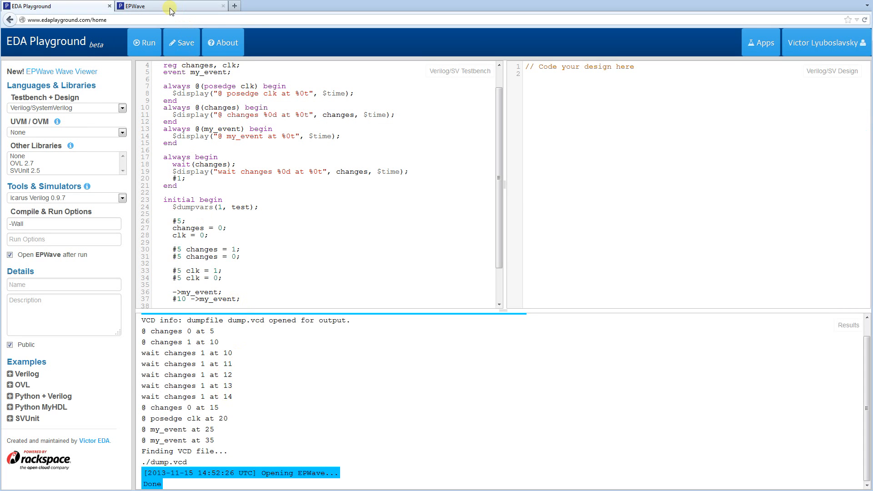
Step: Start a new initial begin block with wait(changes);
left_click(55, 7)
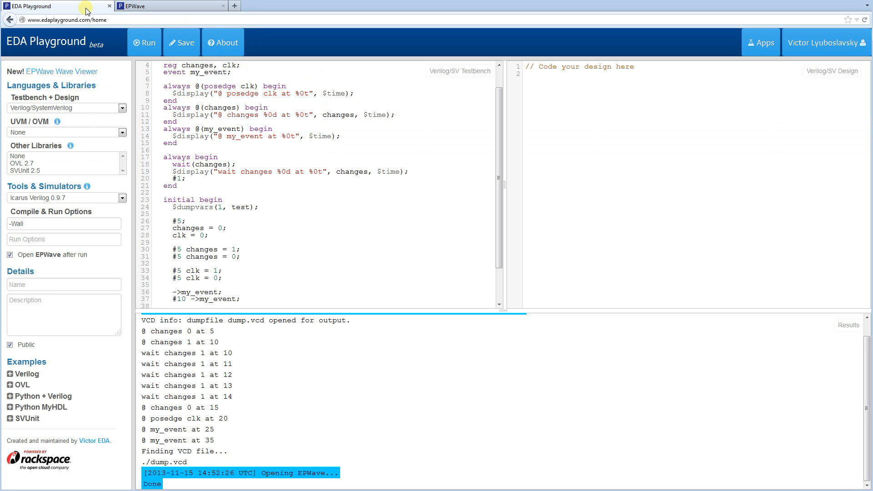
left_click(270, 187)
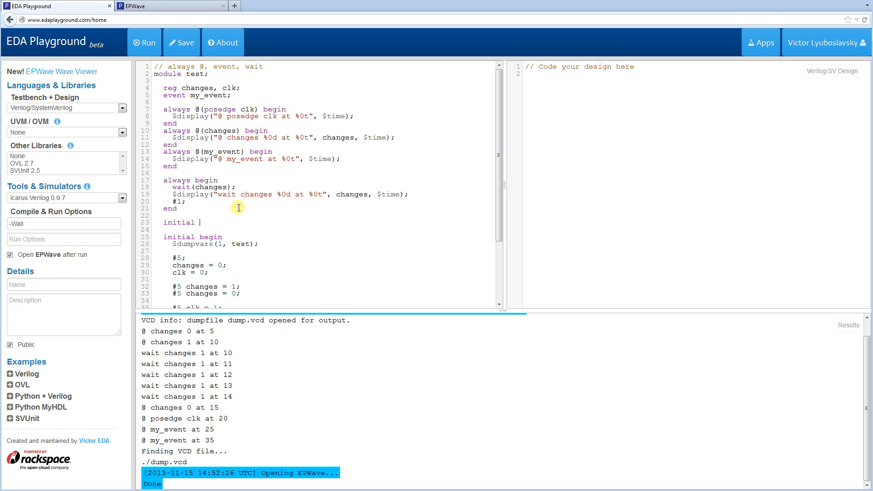
type("begin")
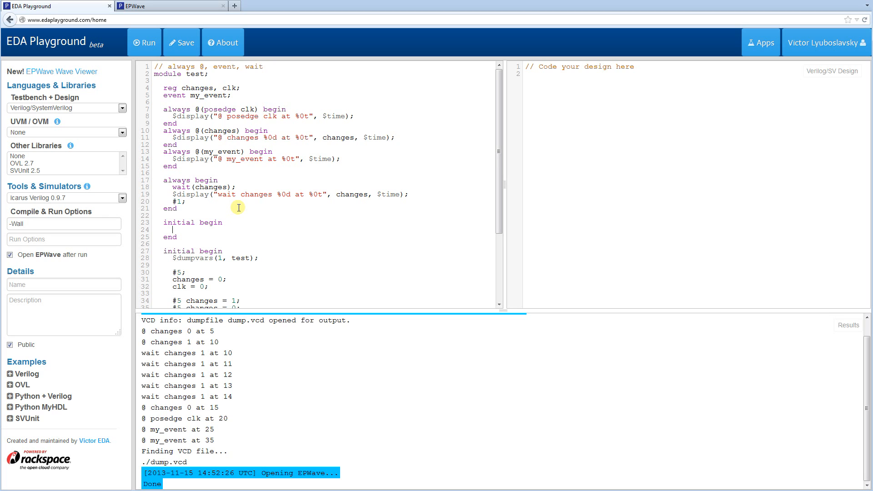
scroll("down", 3)
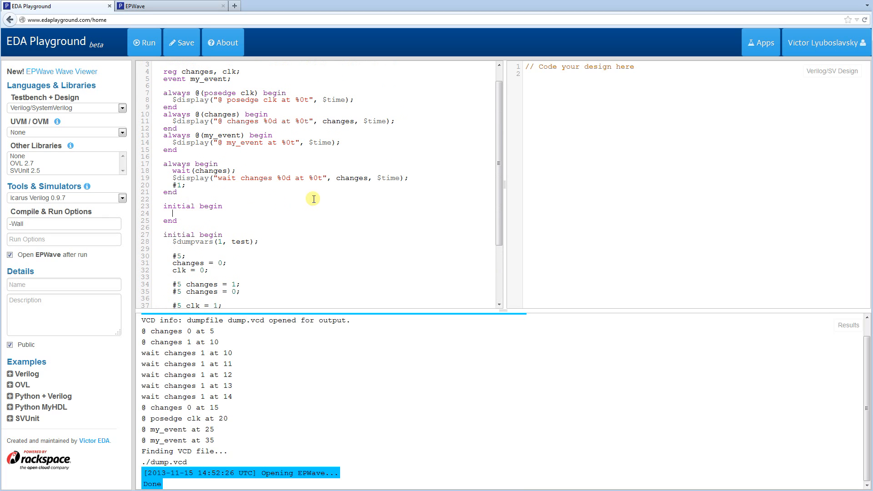
mouse_move(299, 209)
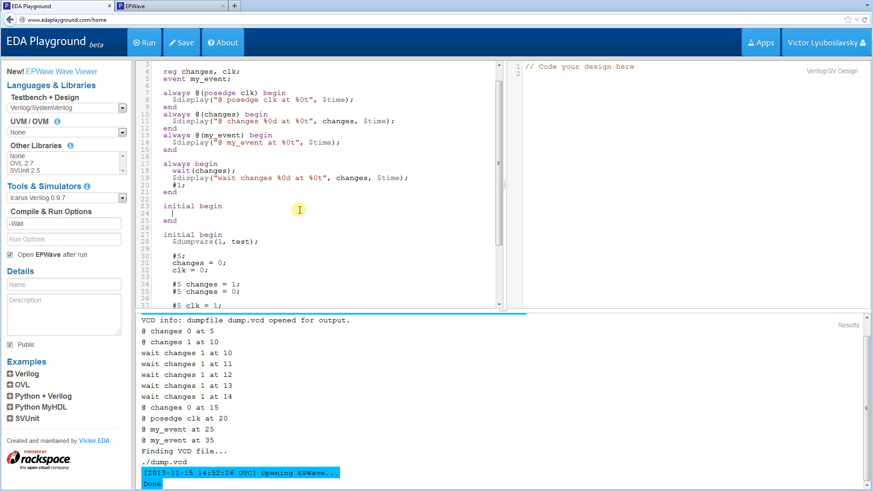
type("wait(changes);")
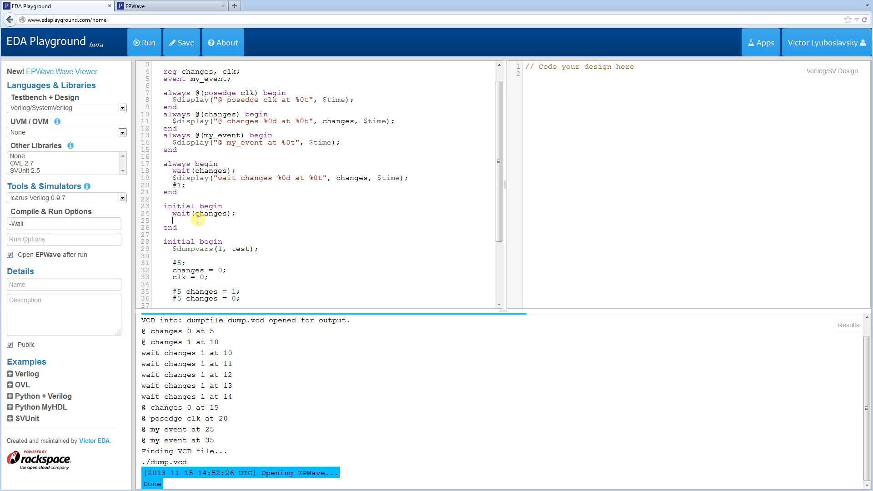
mouse_move(273, 219)
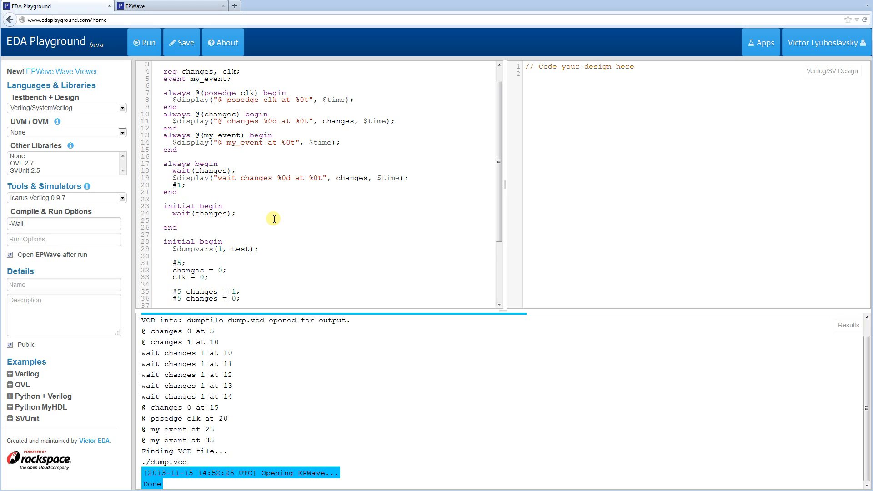
Step: Add @(posedge clk); and @(my_event); to the block
type("@(pos")
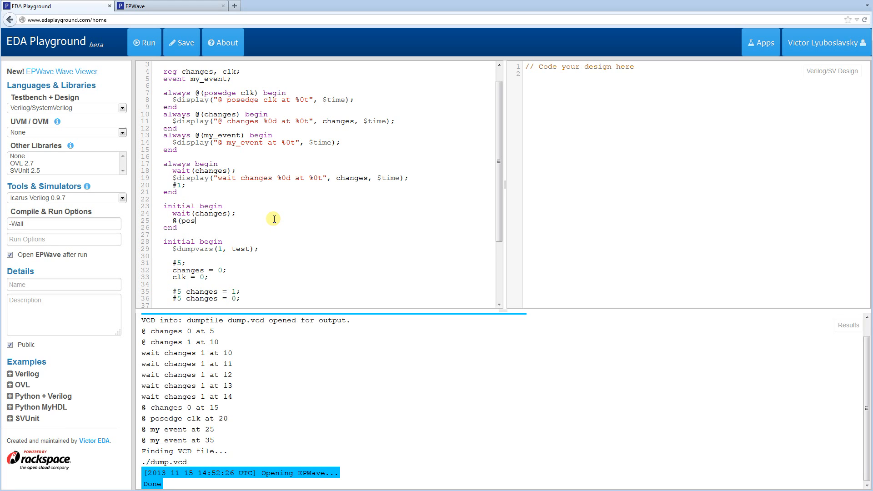
type("edge clk);")
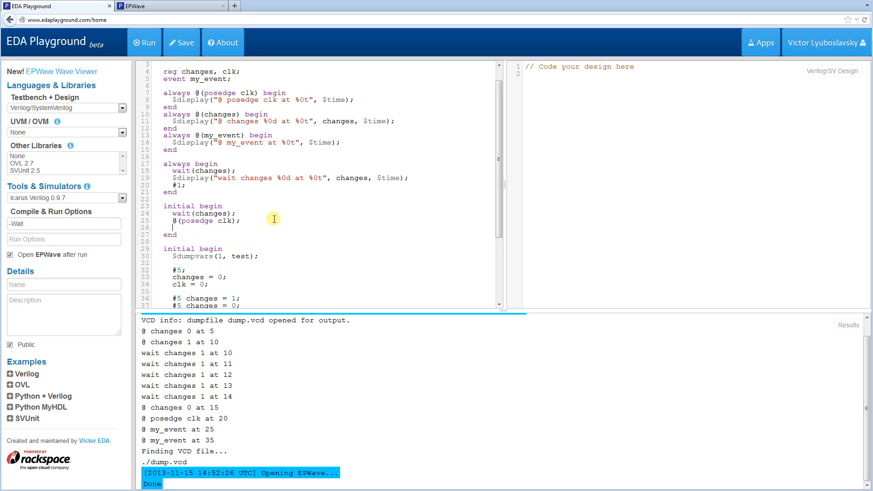
type("@")
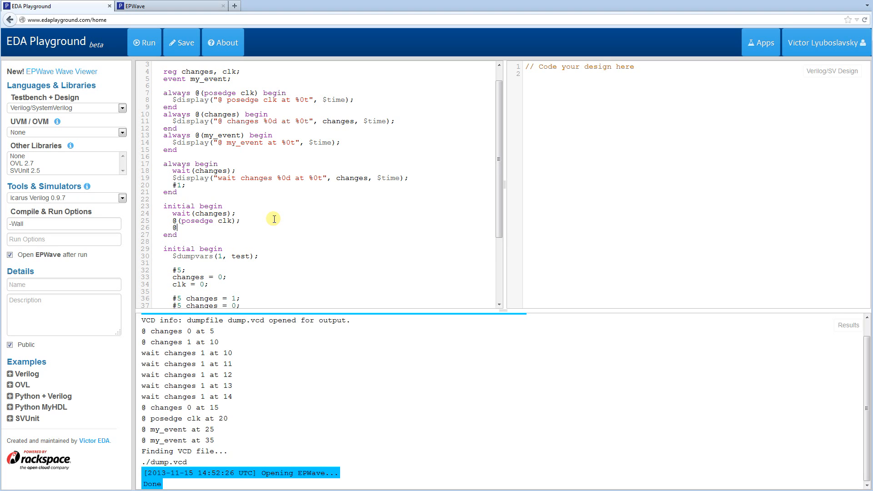
type("(my_")
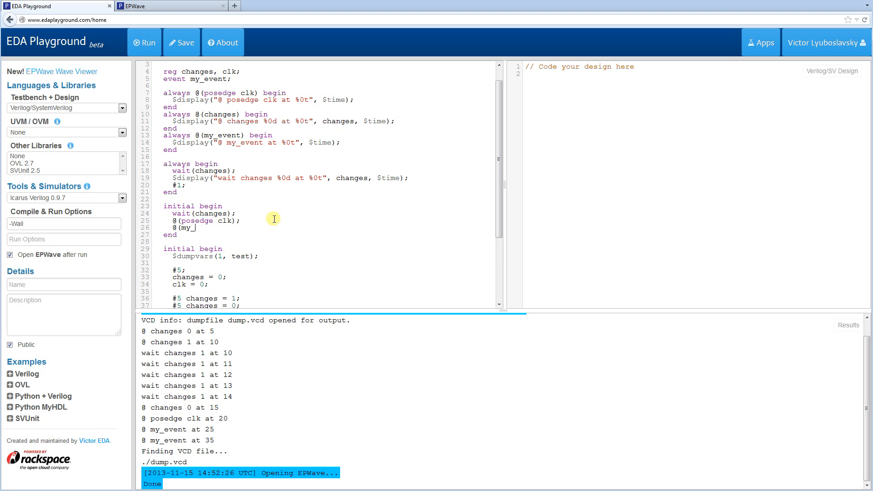
type("event);")
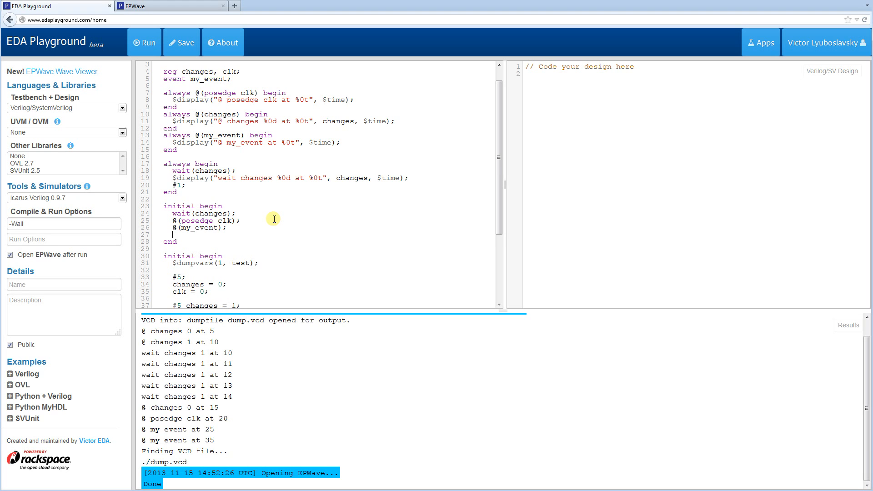
Step: Finish with $display("Arrived at %0t", $time); and end
type("$display(")
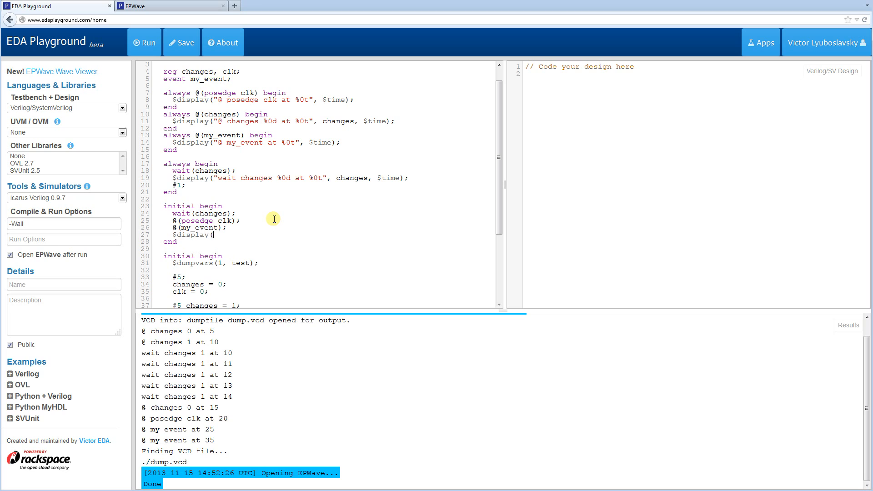
type("\"Arrived")
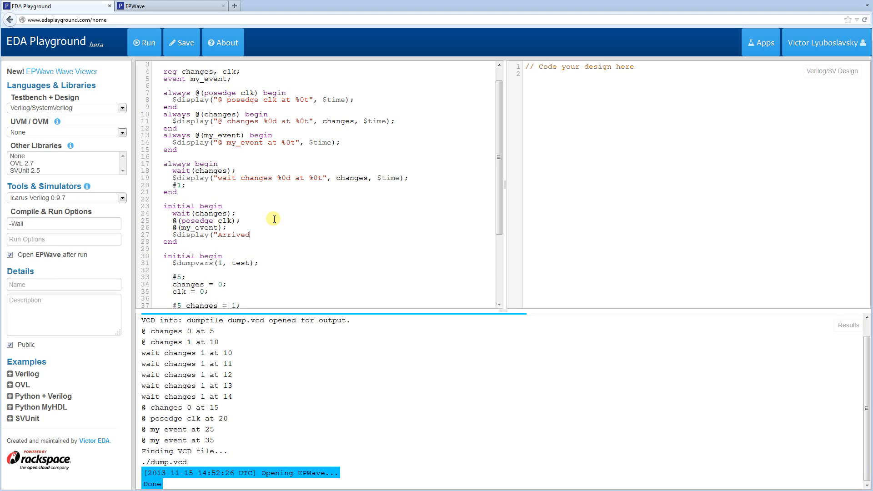
type("at %0")
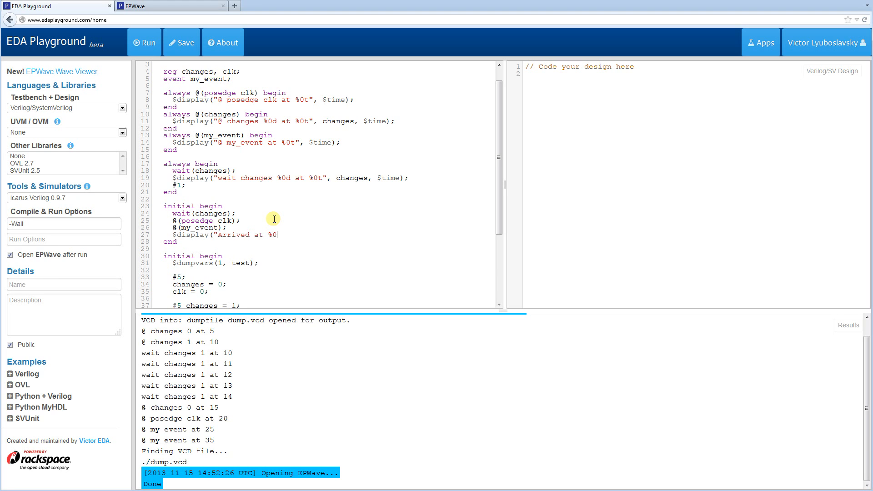
type("\", $time);")
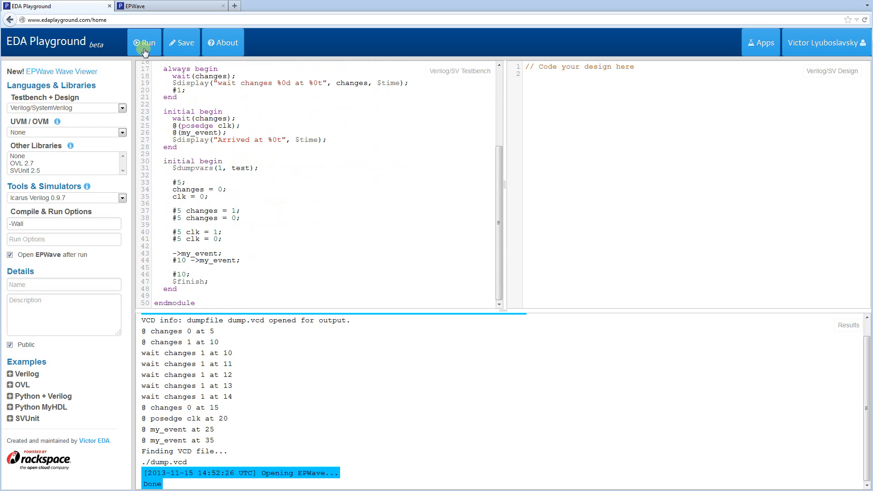
Step: Run the simulation so the log reports Arrived at 25
left_click(144, 43)
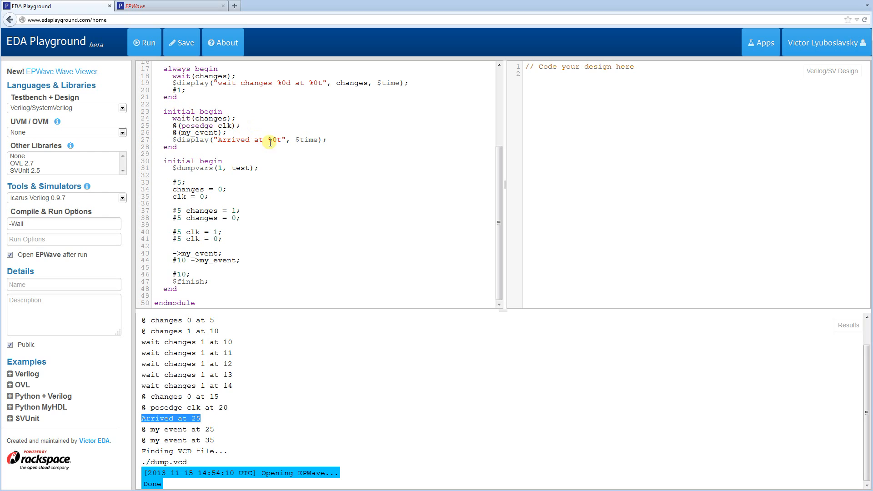
mouse_move(239, 376)
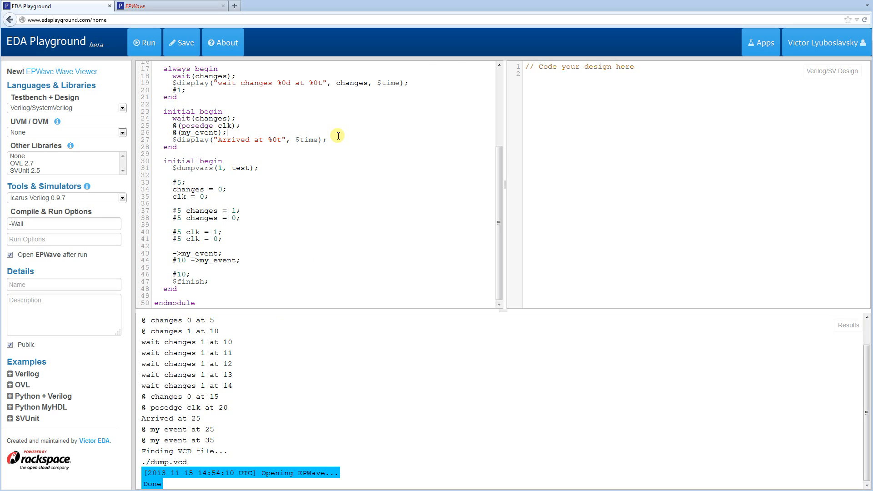
mouse_move(296, 220)
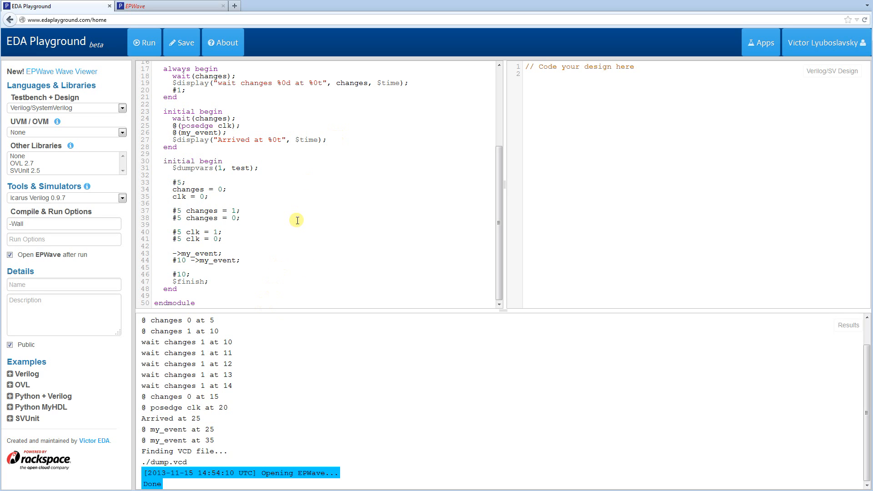